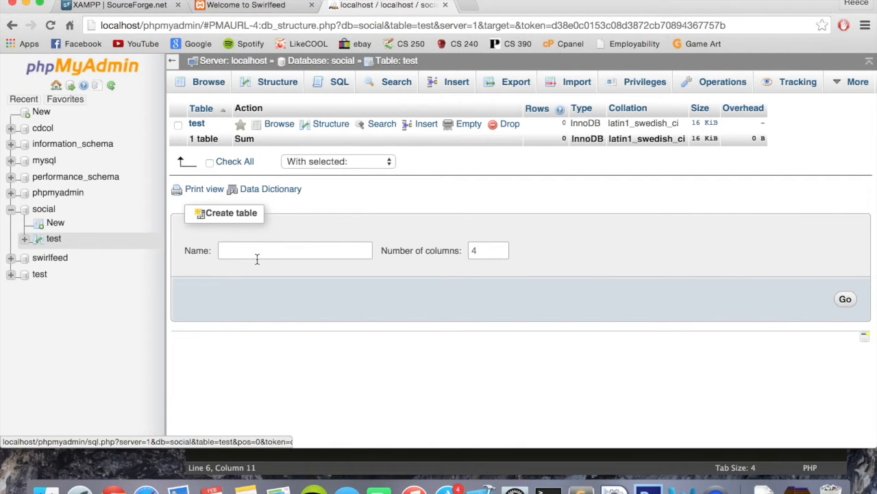
pyautogui.moveTo(581, 488)
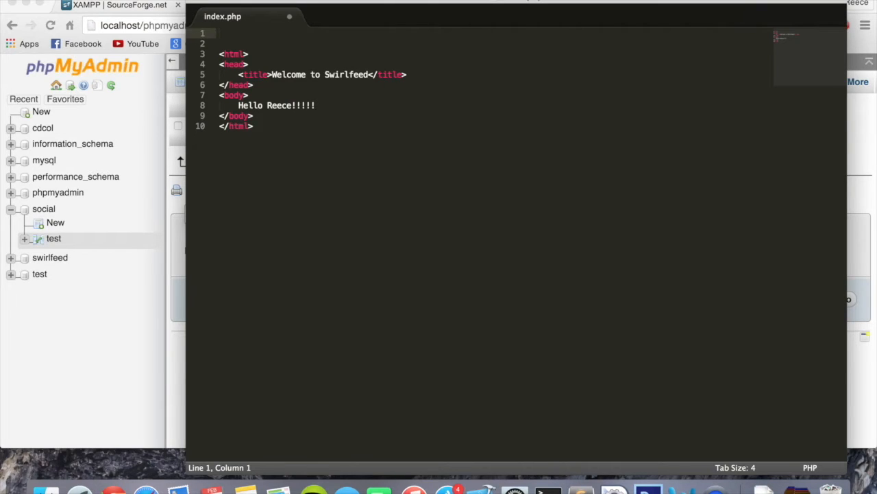
# Add a <?php ?> block on line 1 above the HTML, split its tags and begin a $con variable inside it.
pyautogui.write('php  ?>')
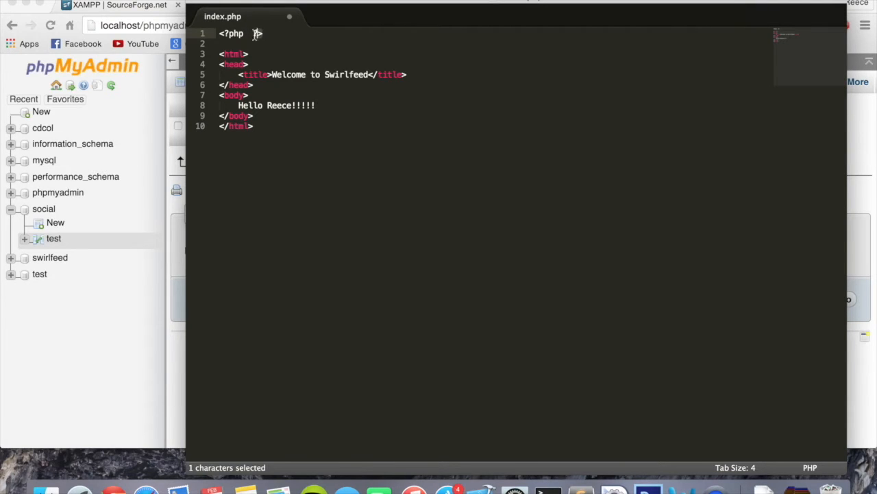
pyautogui.click(257, 33)
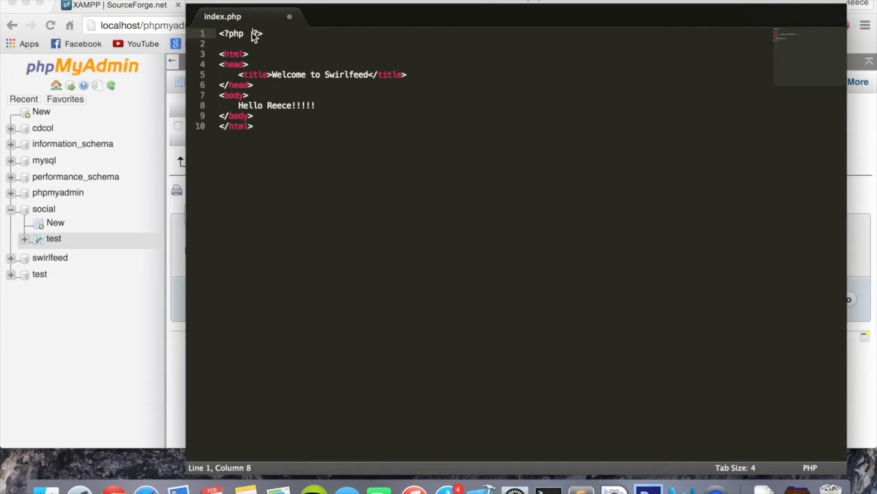
pyautogui.press('Return')
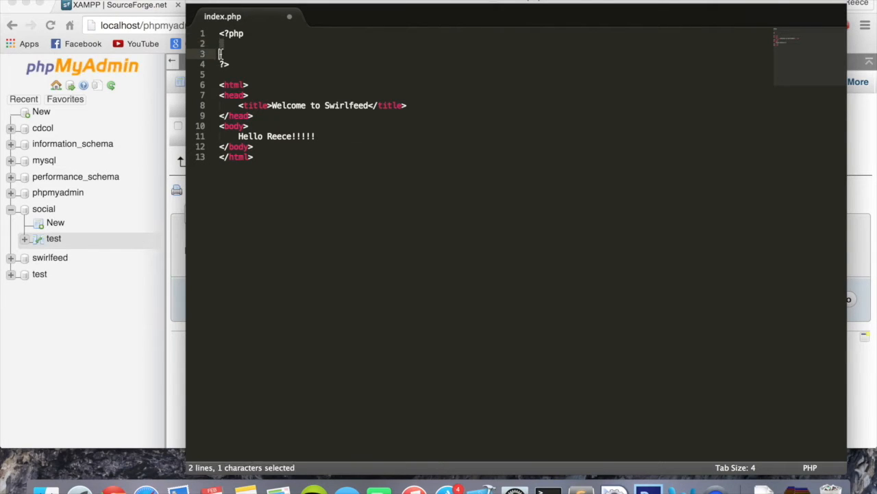
pyautogui.click(225, 44)
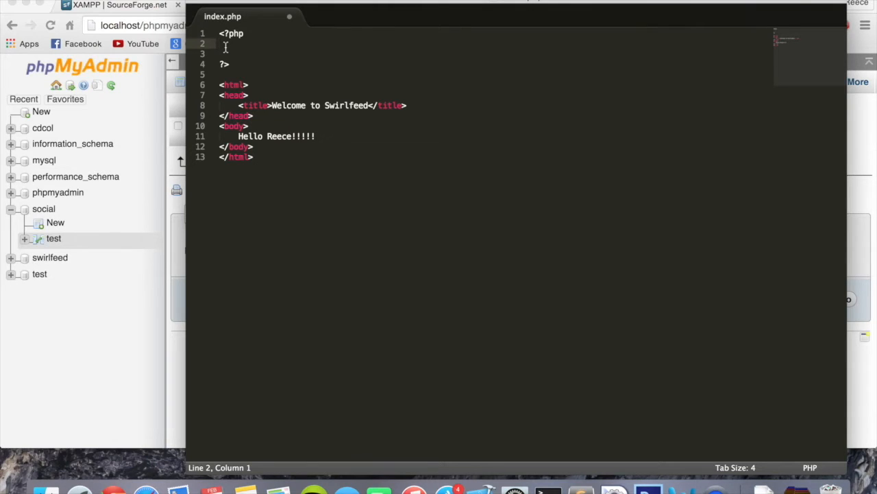
pyautogui.write('$')
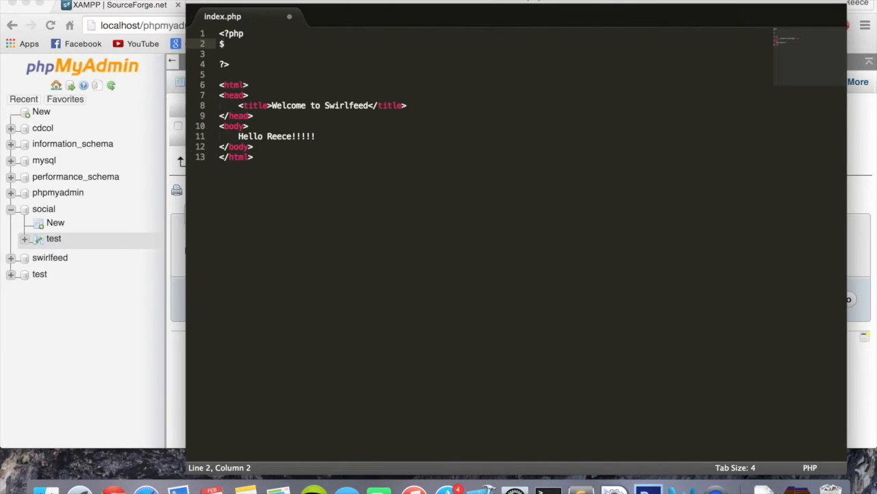
pyautogui.write('con')
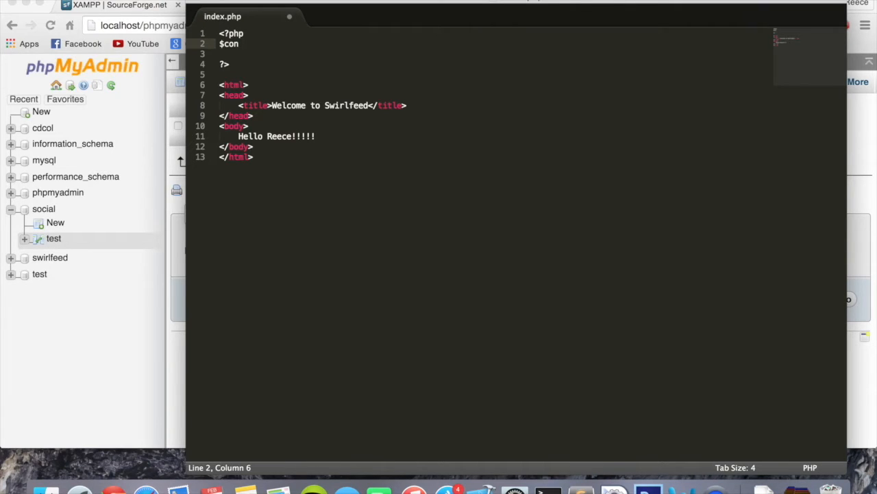
# Assign $con = mysqli_connect from autocomplete with "localhost" and "root" as its first arguments.
pyautogui.write('= m')
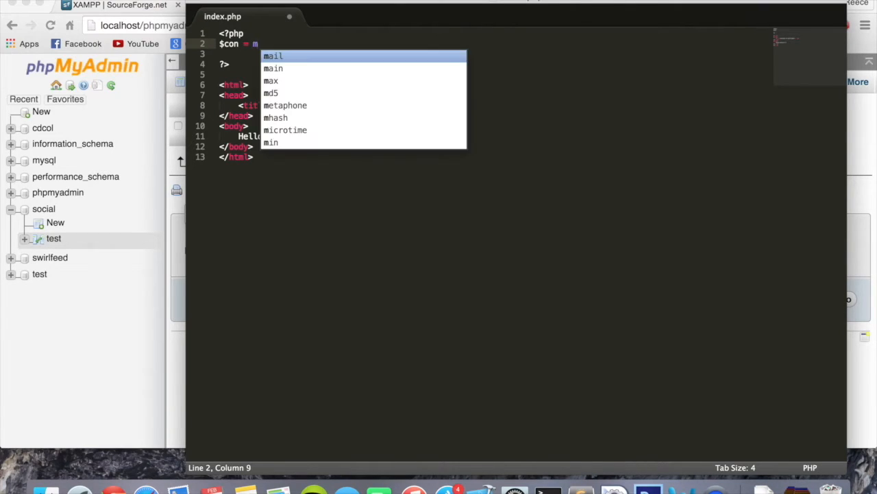
pyautogui.write('ysqli')
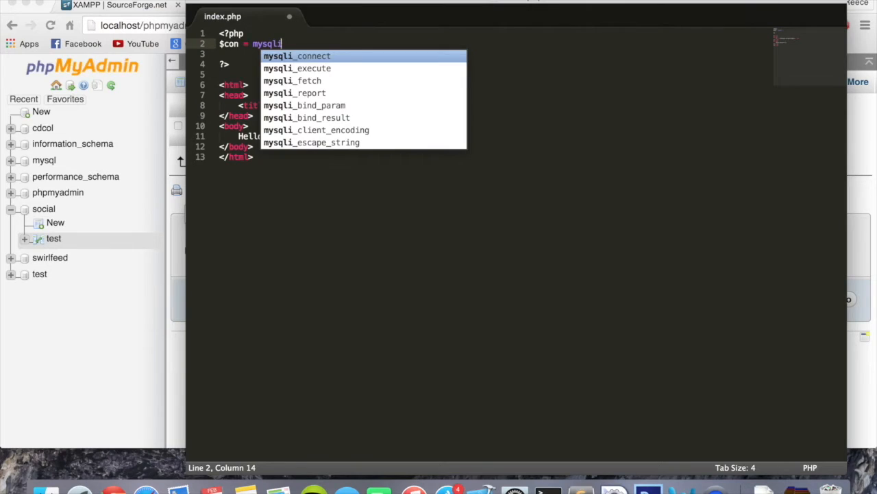
pyautogui.click(296, 56)
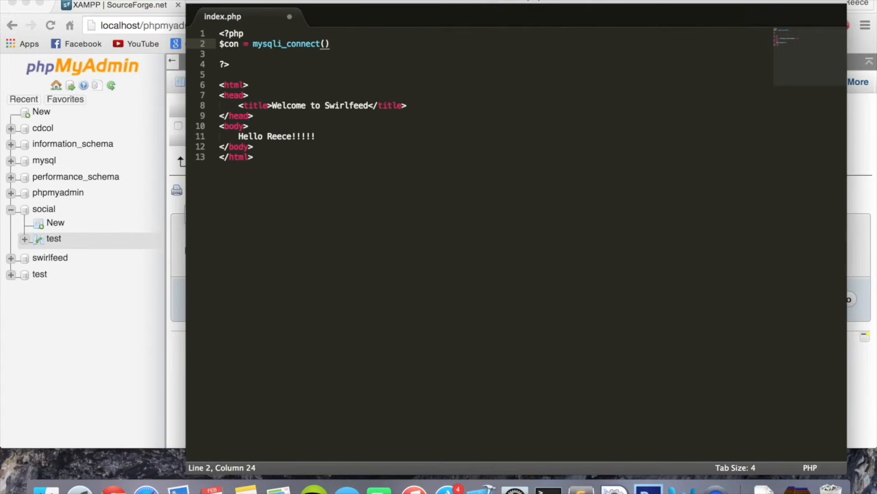
pyautogui.press('Backspace')
pyautogui.write('"localhost')
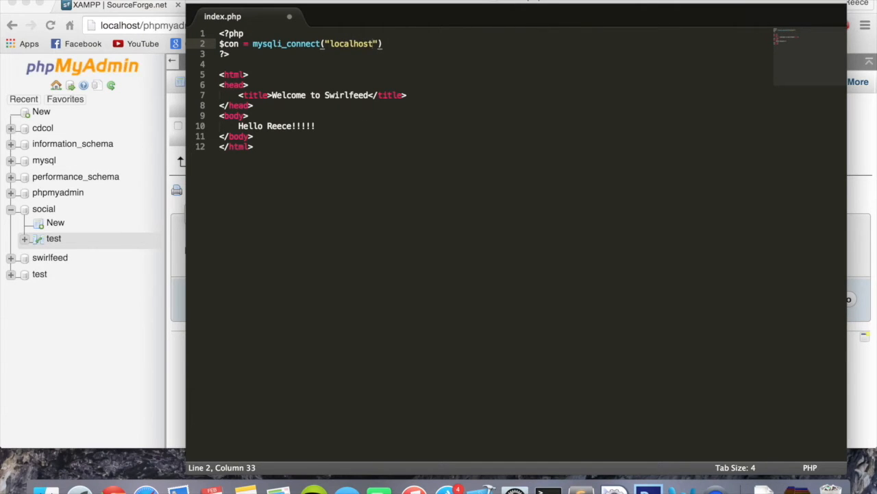
pyautogui.write(',')
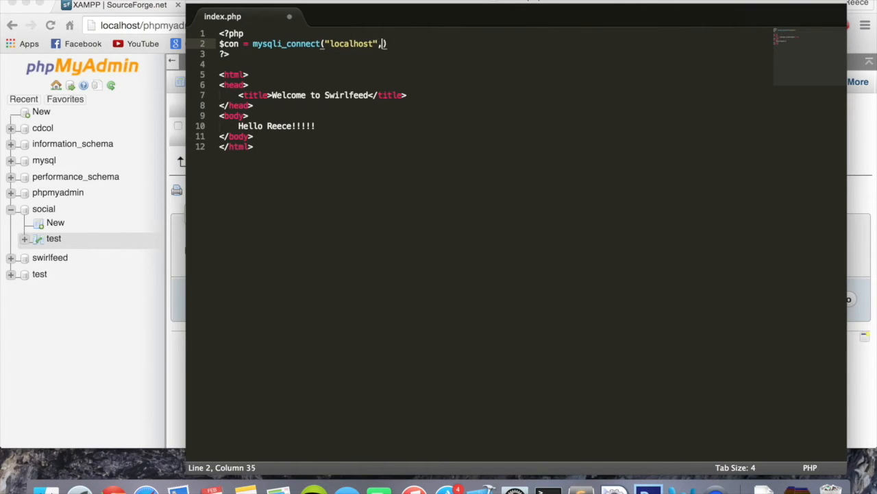
pyautogui.write('""')
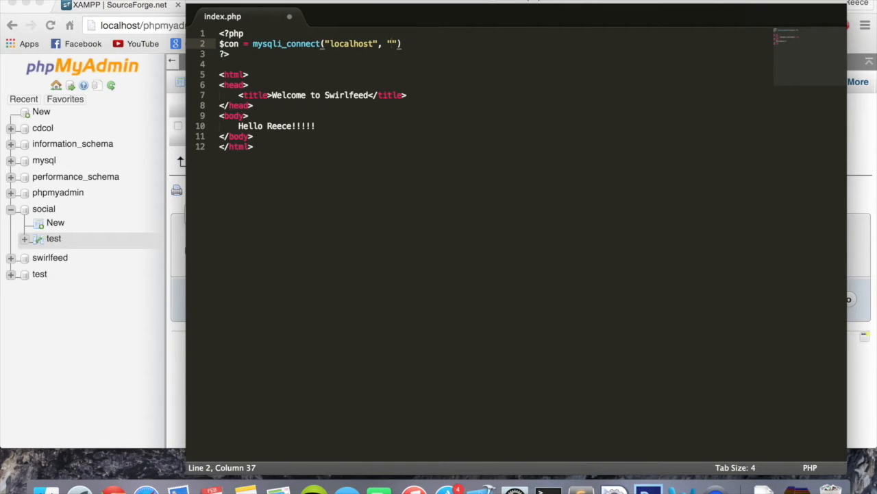
pyautogui.write('root')
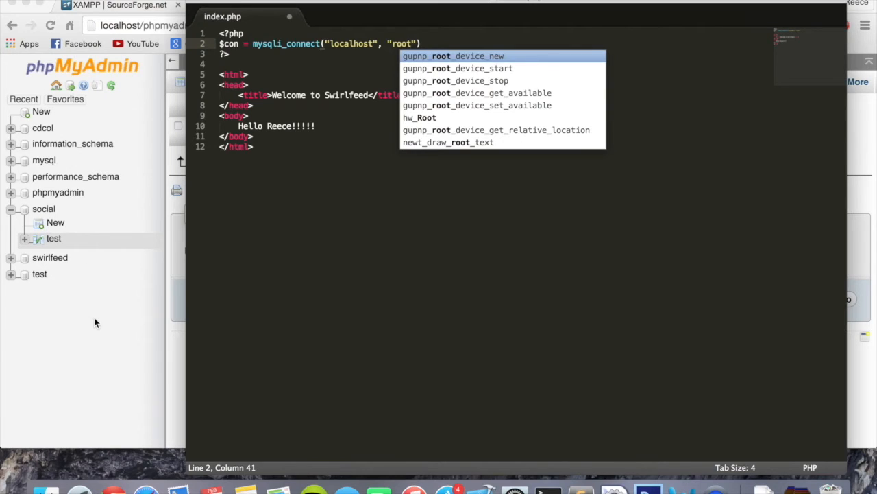
pyautogui.click(384, 5)
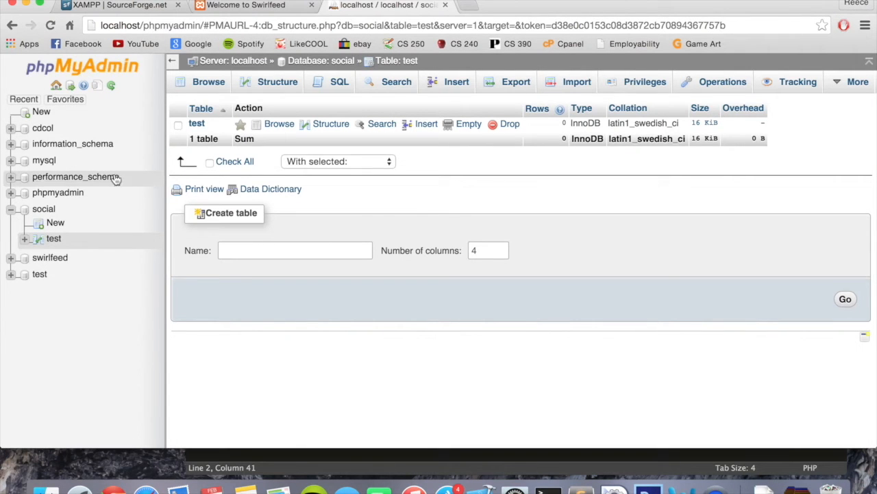
pyautogui.click(580, 490)
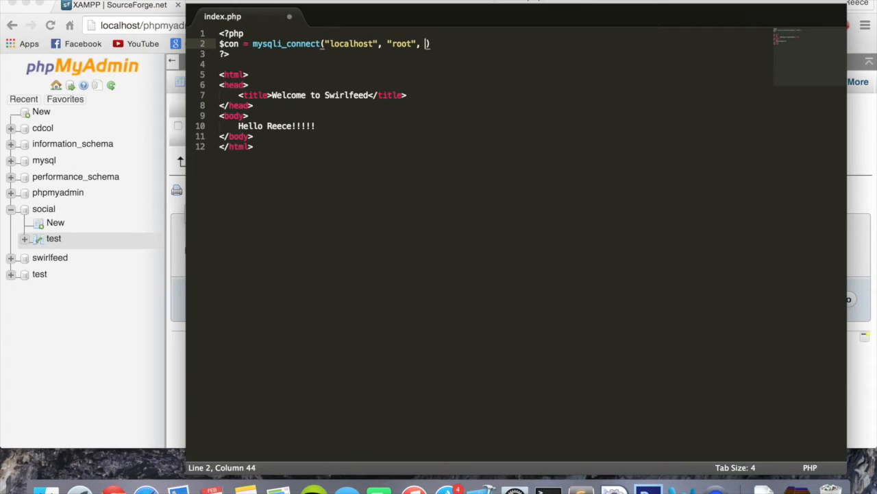
# Complete mysqli_connect with an empty password and "social" database, ending with the comment //Connection variable.
pyautogui.write('""')
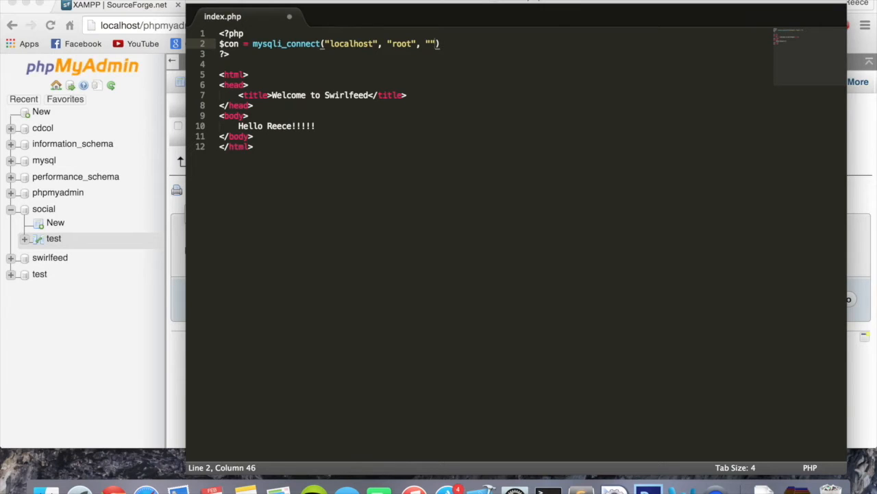
pyautogui.write(',')
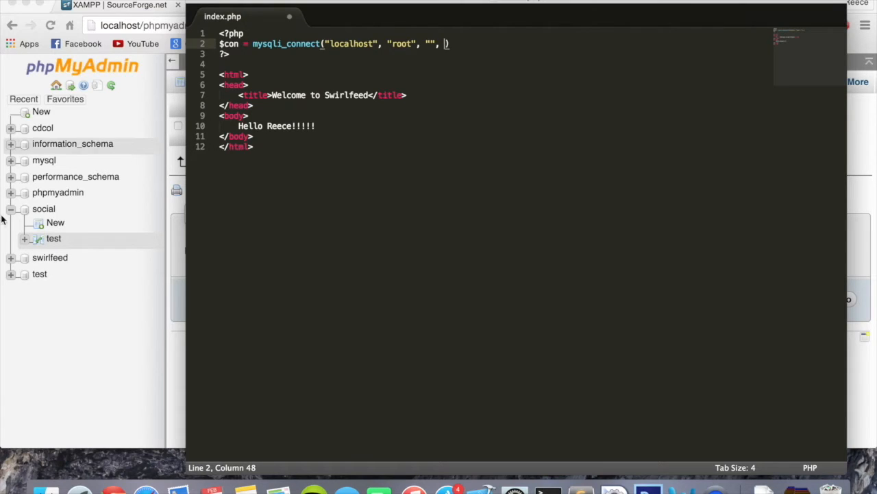
pyautogui.moveTo(43, 209)
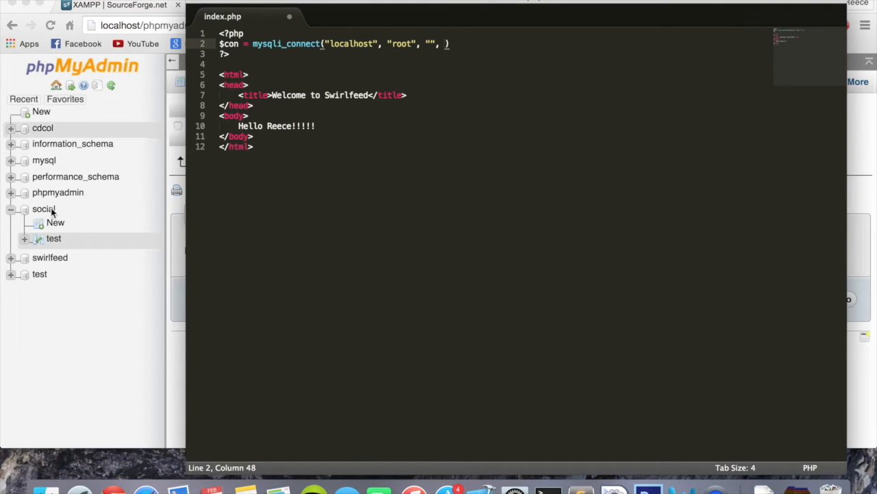
pyautogui.write('""')
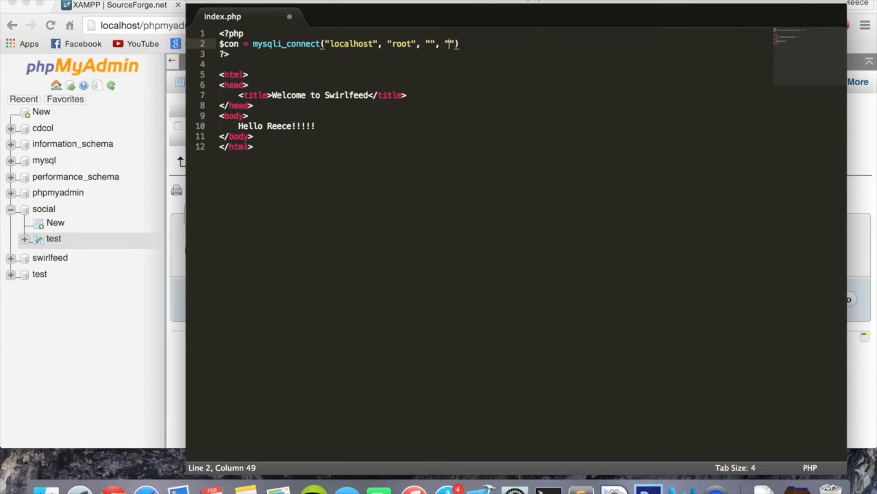
pyautogui.write('social')
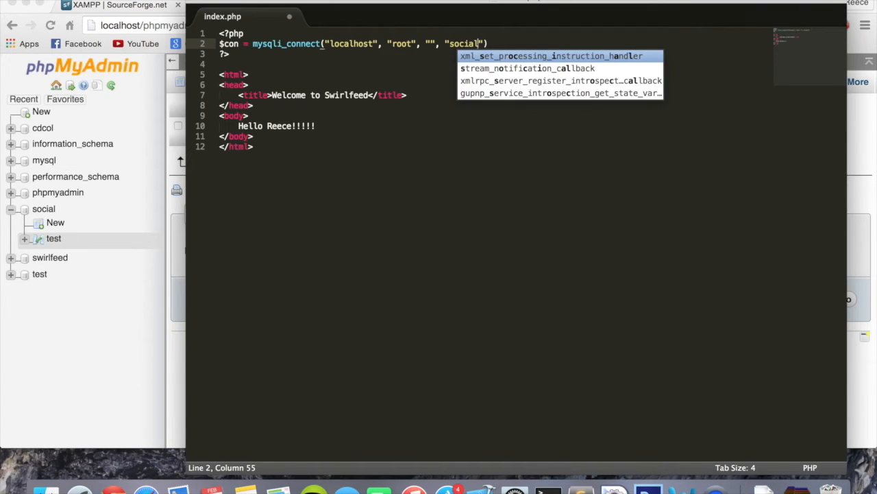
pyautogui.write(');')
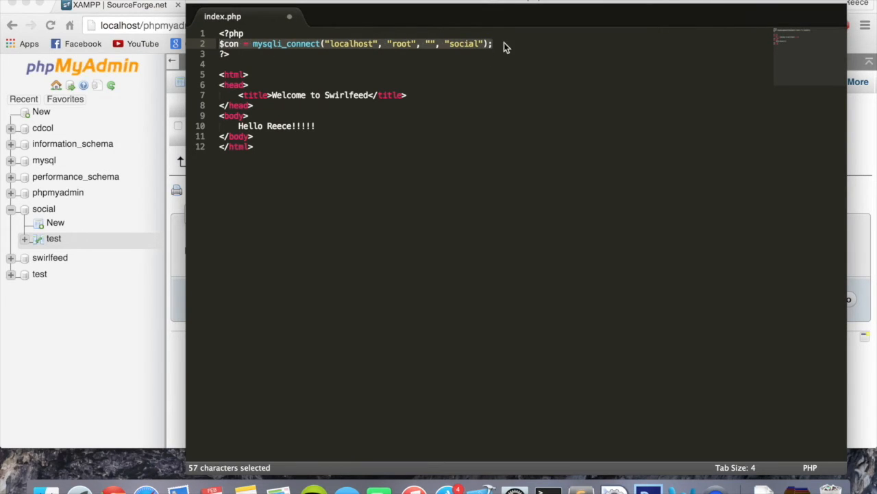
pyautogui.write('//Conne')
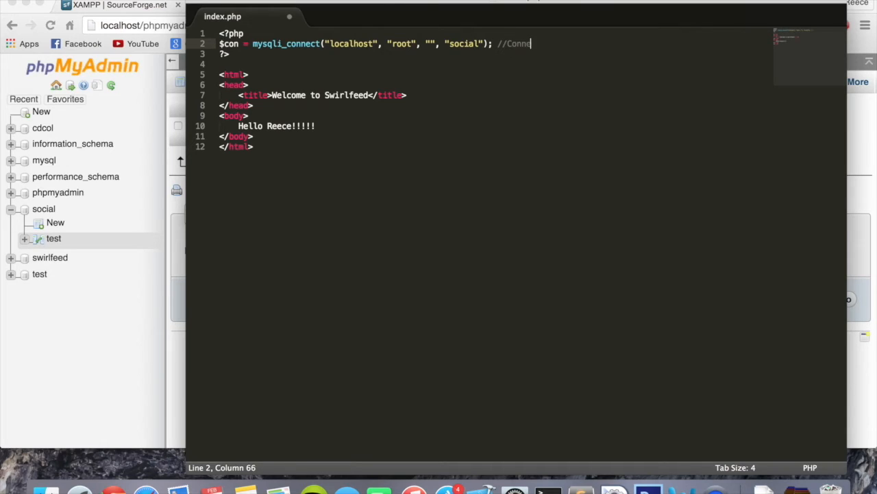
pyautogui.write('ectionvaria')
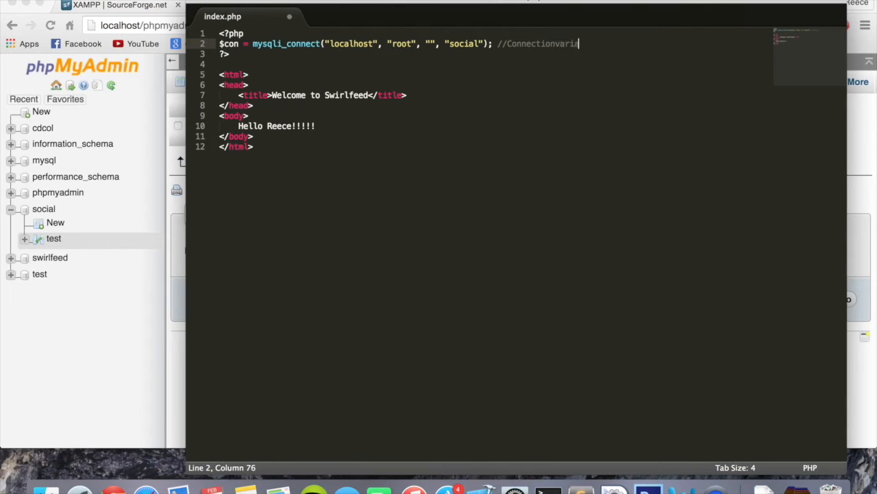
pyautogui.write('ble')
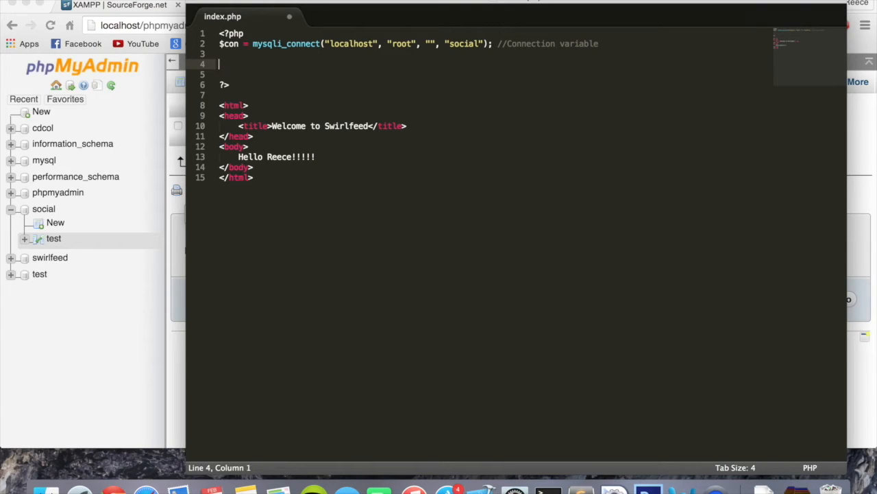
# Write if(mysqli_connect_errno()) { echo "Failed to connect: " . mysqli_connect_errno(); } below the connection.
pyautogui.write('if(n')
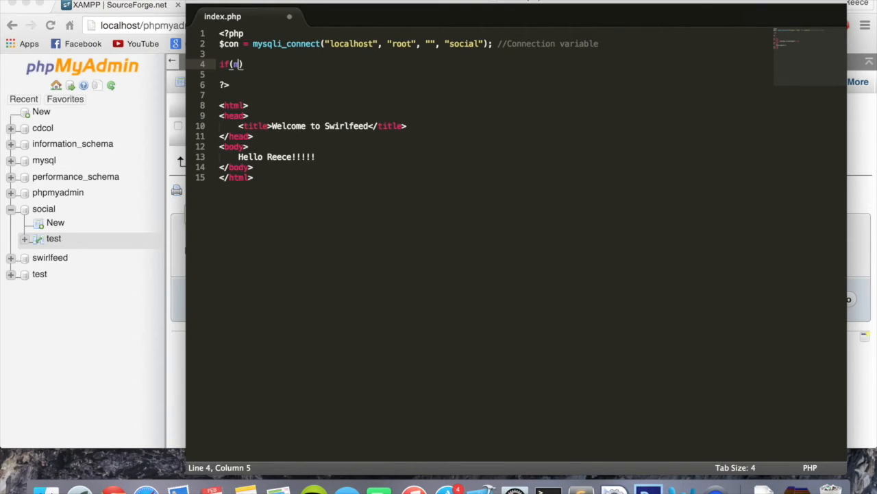
pyautogui.write('mysqli_connect_e')
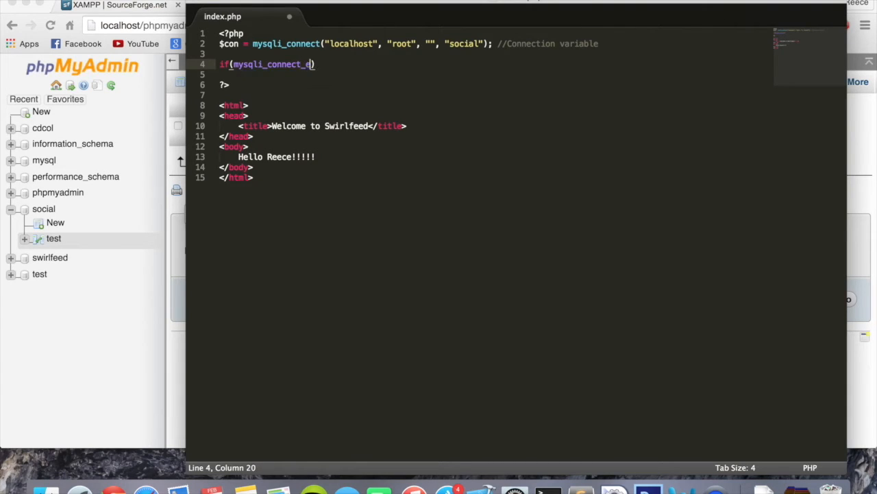
pyautogui.write('rror')
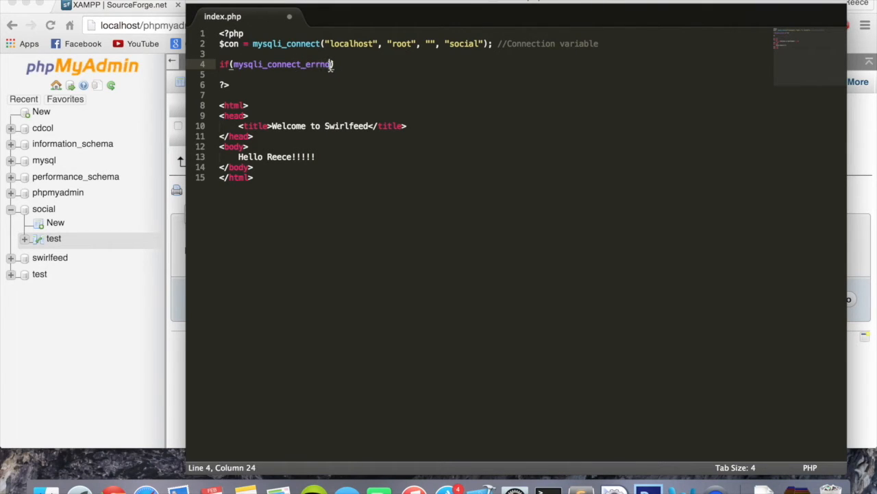
pyautogui.write('()')
pyautogui.click(495, 74)
pyautogui.write('{')
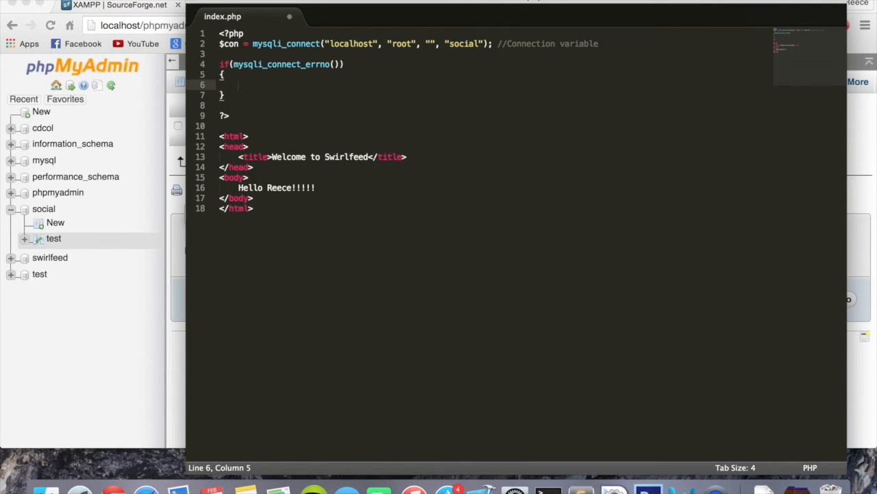
pyautogui.write('d')
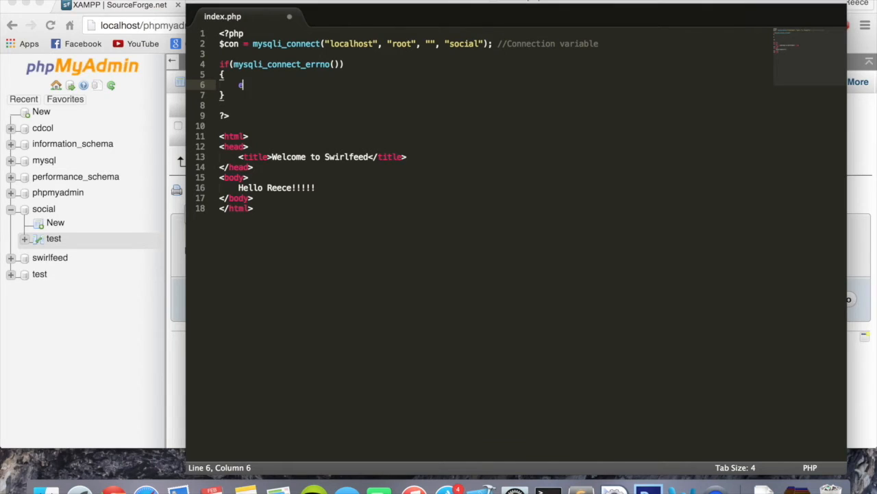
pyautogui.write('echo ""')
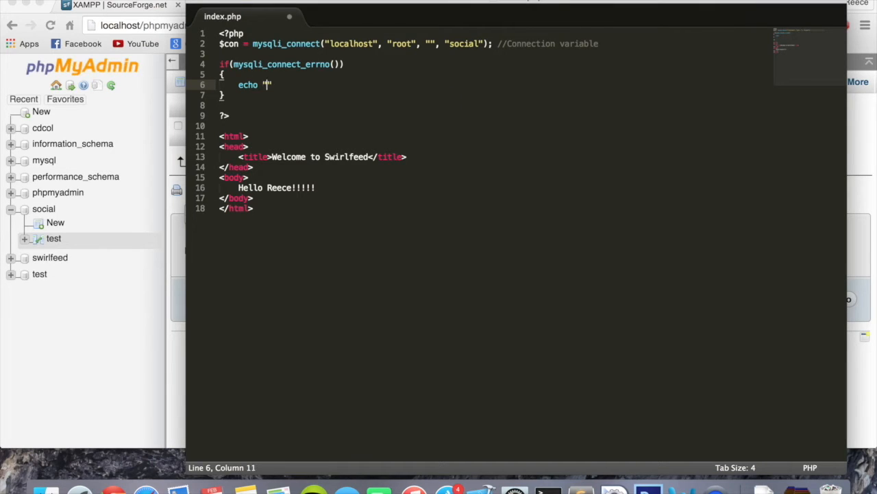
pyautogui.write('Failed to co')
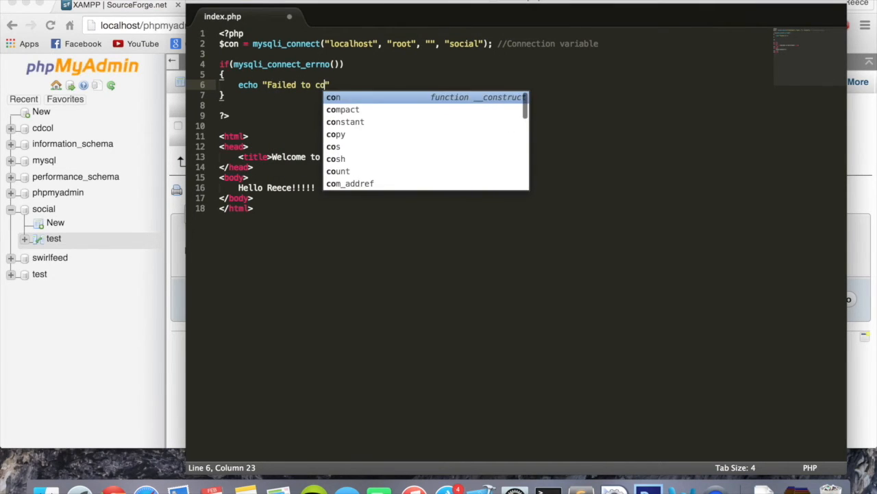
pyautogui.write('nnect: "')
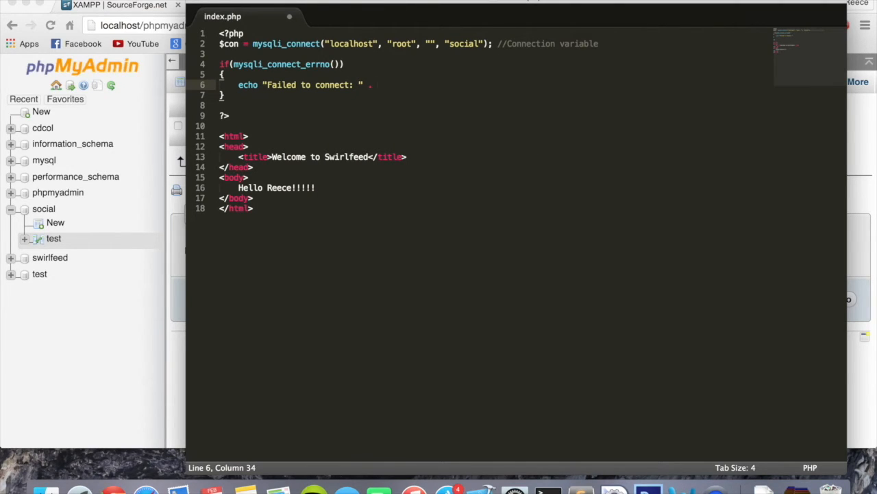
pyautogui.write('mysqli_connect_errno(')
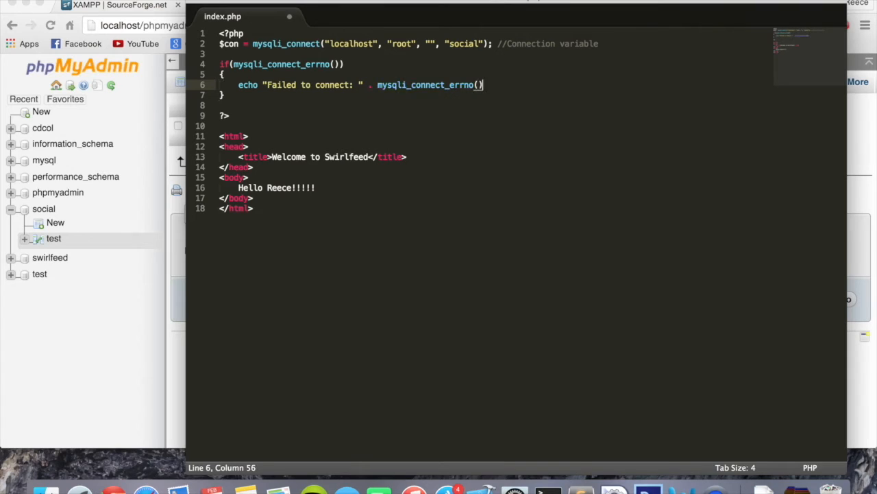
pyautogui.write(';')
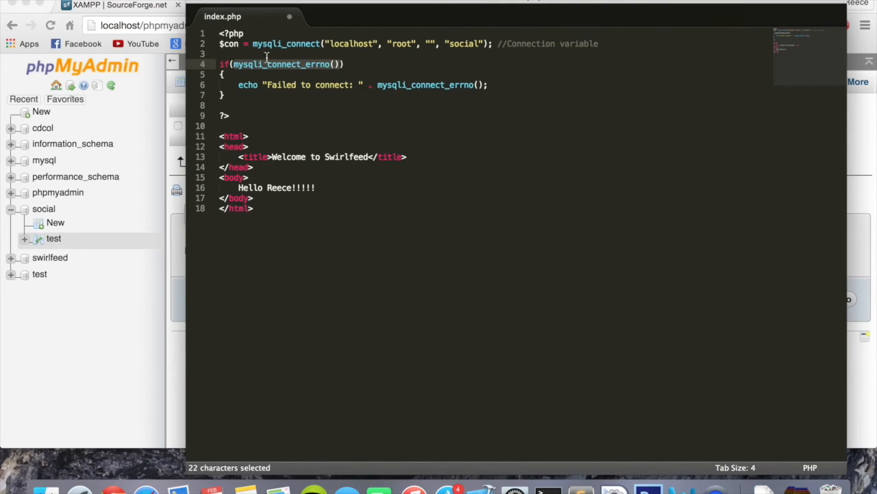
# Highlight the errno condition, the echo message and the appended error number while explaining the if block.
pyautogui.doubleClick(247, 85)
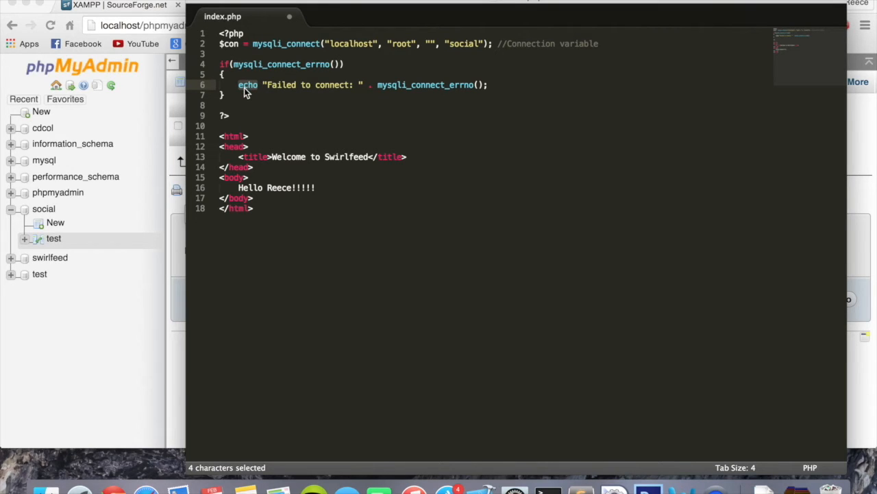
pyautogui.click(259, 84)
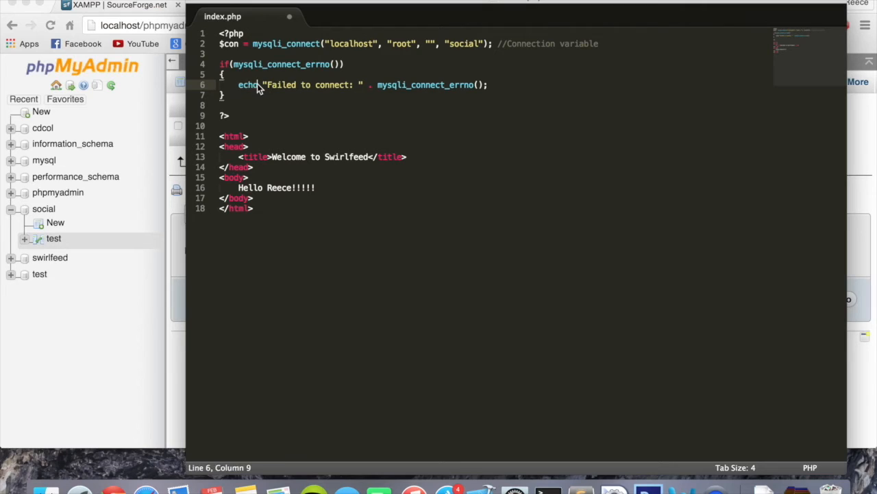
pyautogui.moveTo(268, 85); pyautogui.dragTo(361, 85)
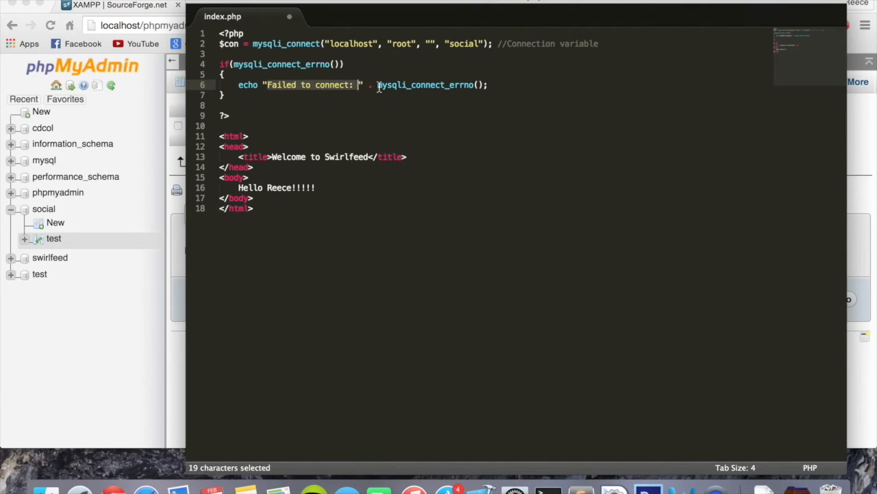
pyautogui.click(373, 84)
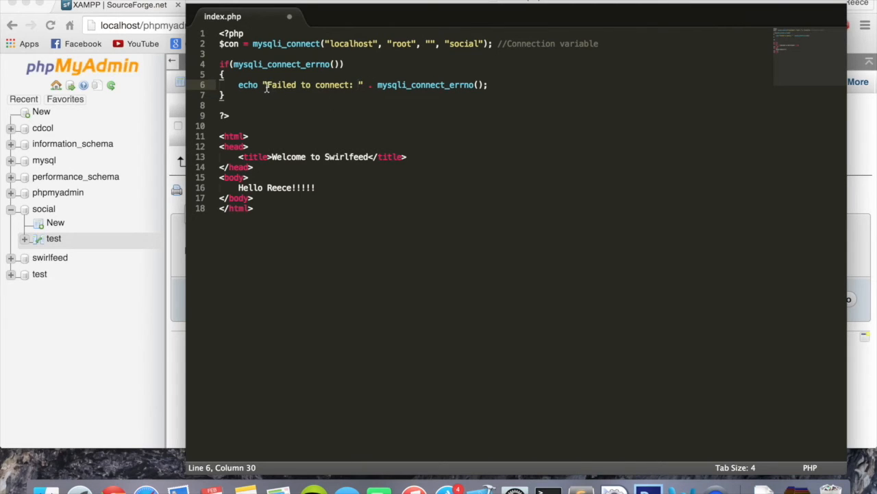
pyautogui.moveTo(266, 84); pyautogui.dragTo(361, 85)
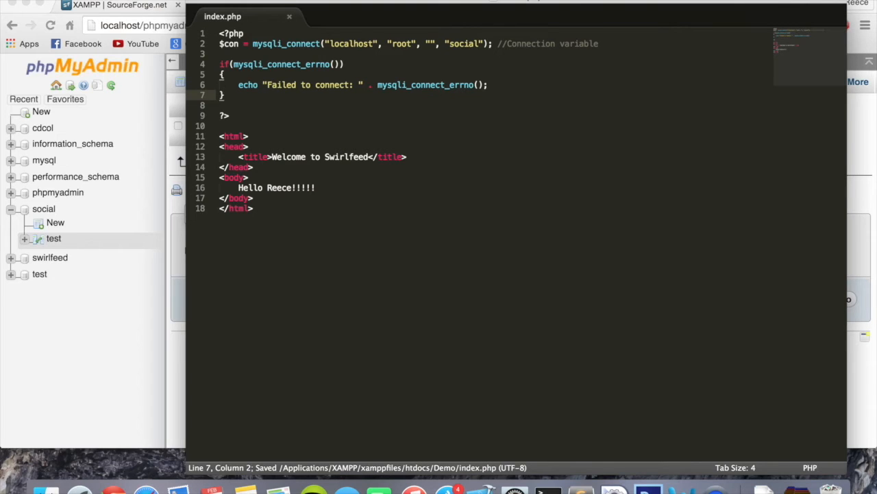
pyautogui.moveTo(155, 119)
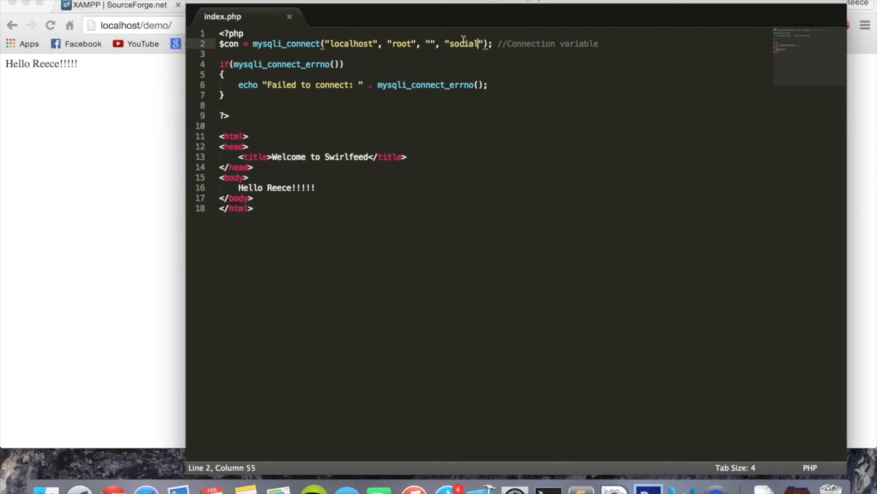
# Select the database name social in the mysqli_connect line for replacement.
pyautogui.doubleClick(464, 43)
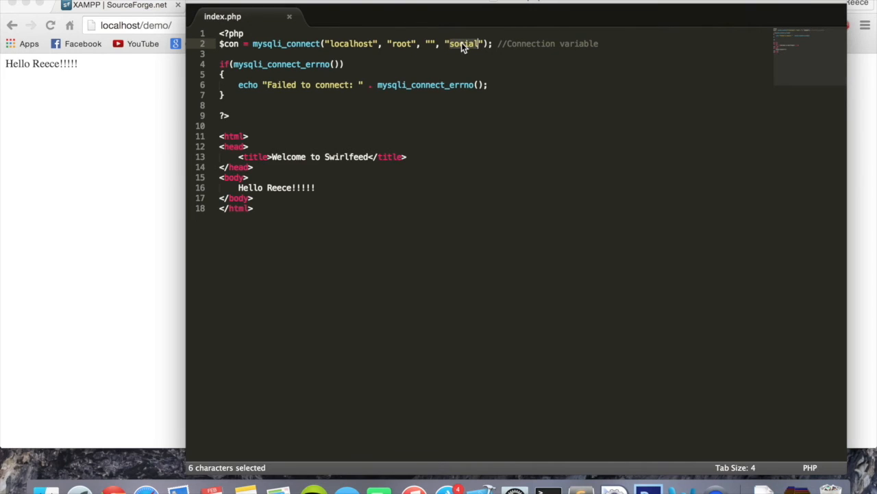
# Replace social with the bogus name adsgasdg to trigger error 1049, then restore social.
pyautogui.write('adsgas')
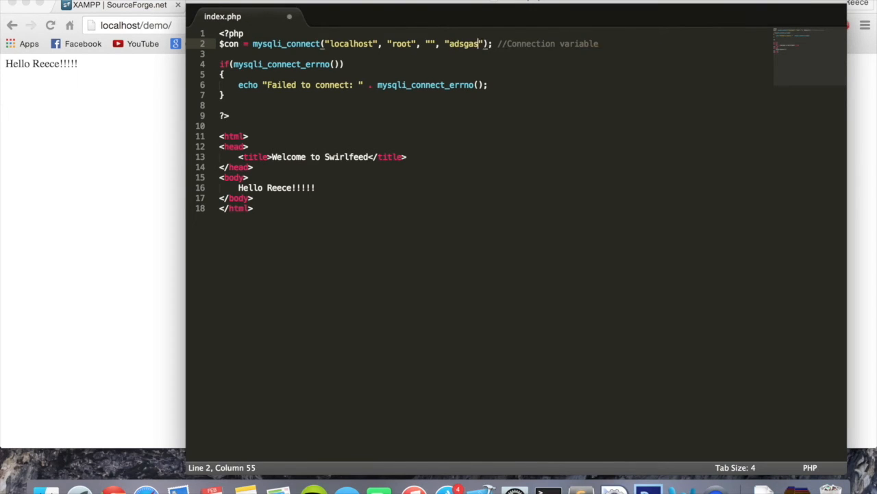
pyautogui.write('dg')
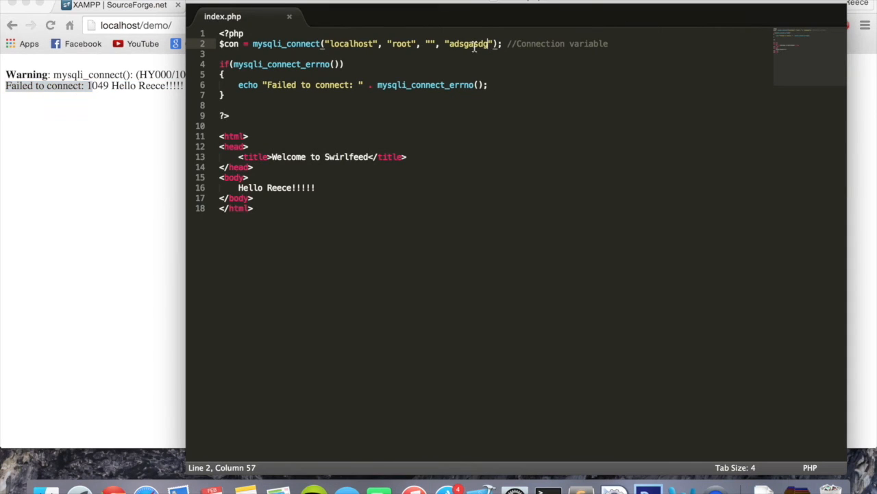
pyautogui.write('social')
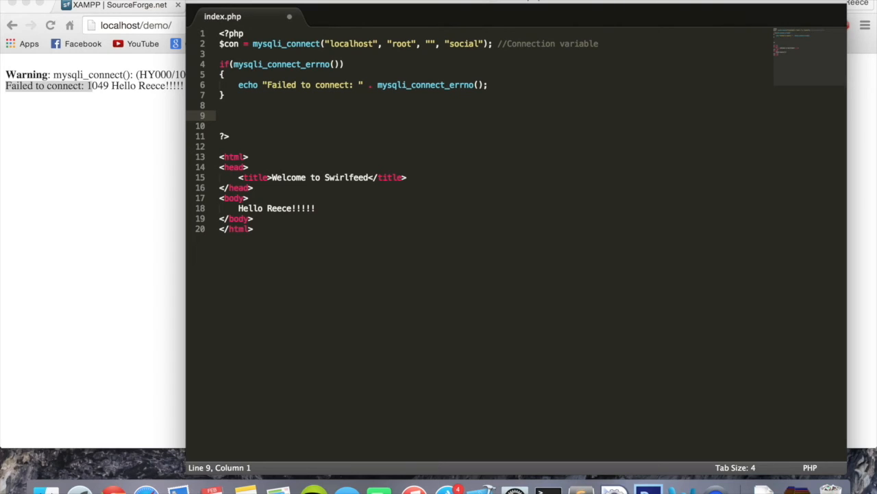
# On line 9 write $query = mysqli_query($con, "") with the query string still empty.
pyautogui.click(220, 116)
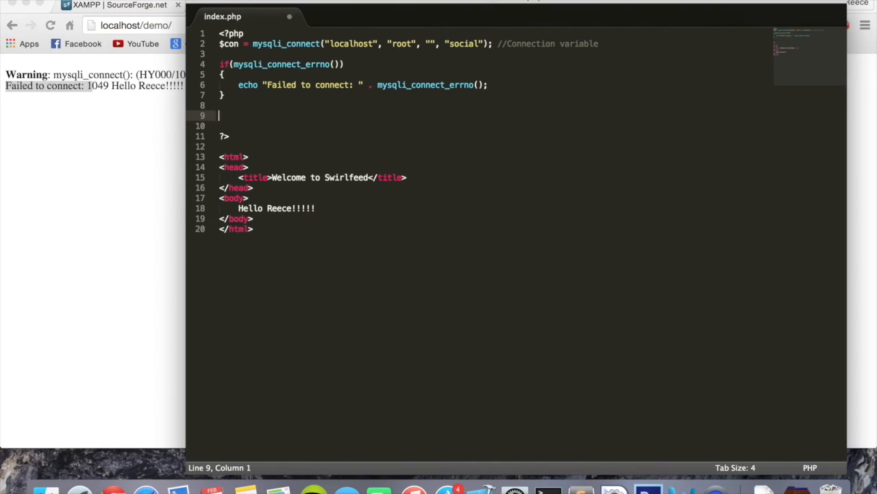
pyautogui.write('$')
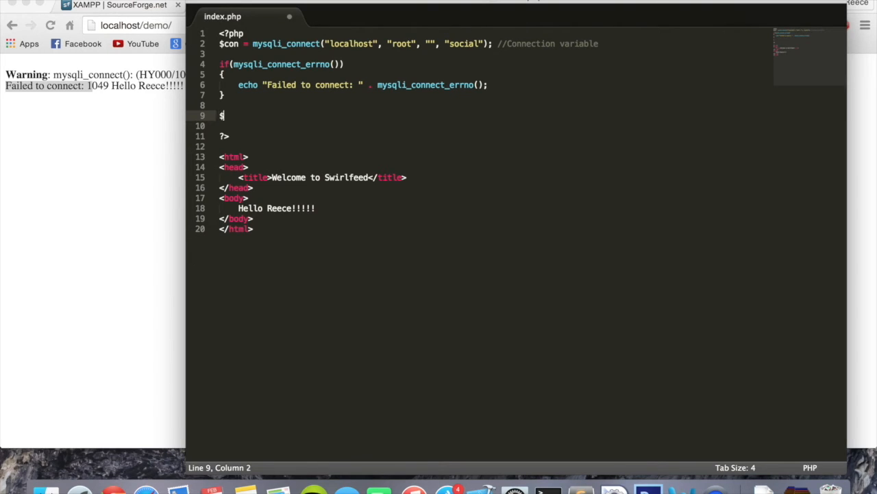
pyautogui.moveTo(223, 115)
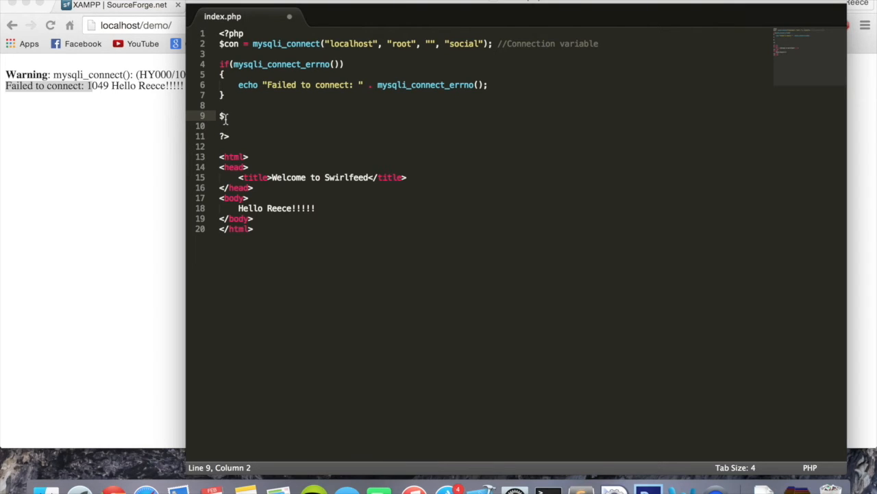
pyautogui.write('query =')
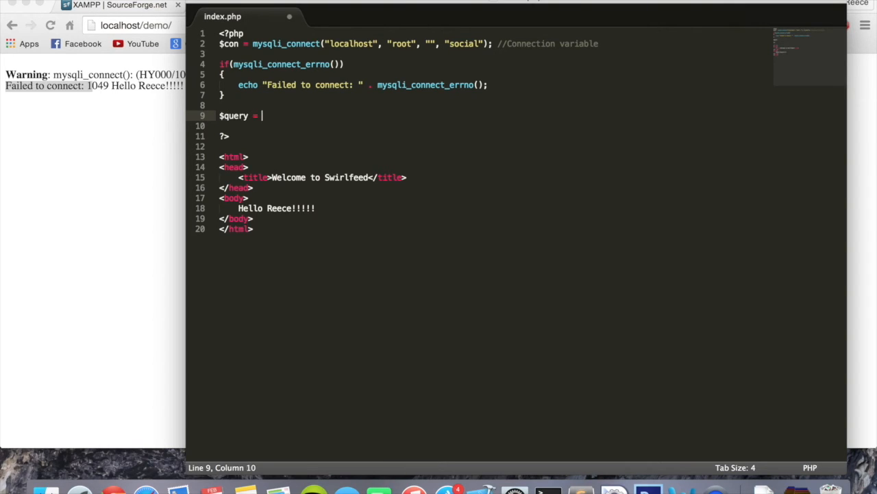
pyautogui.write('mysql')
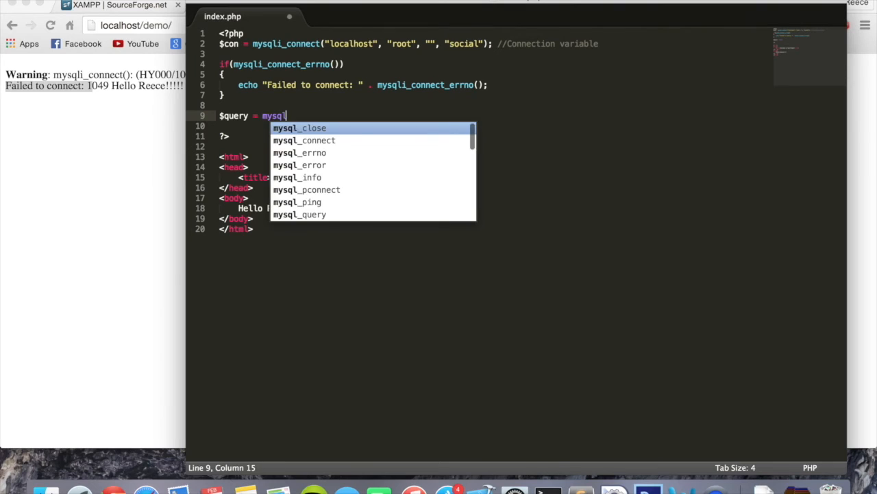
pyautogui.write('i_query(')
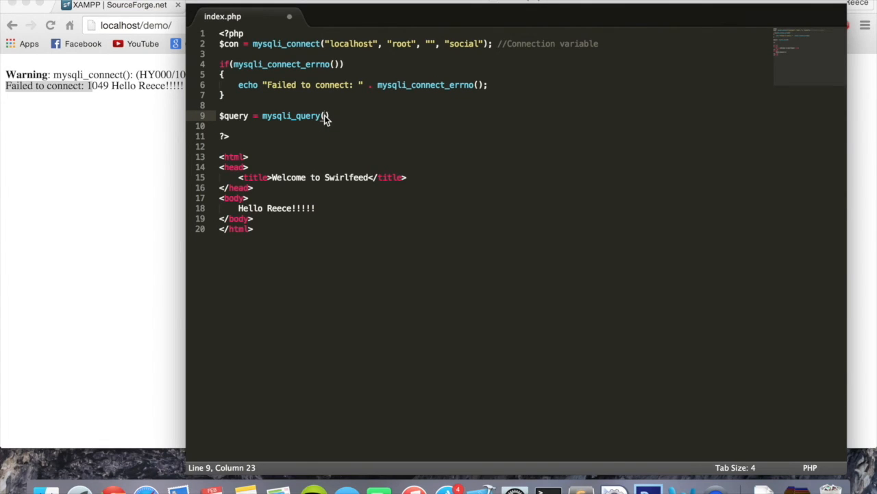
pyautogui.click(221, 43)
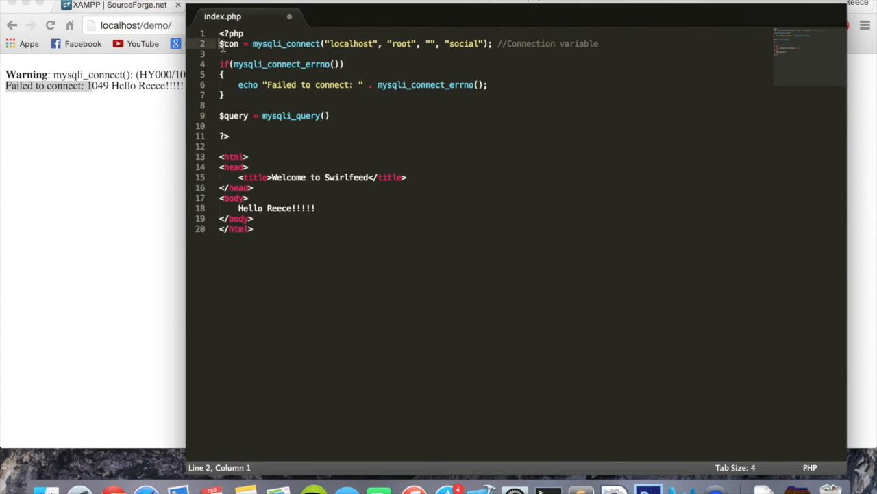
pyautogui.click(327, 115)
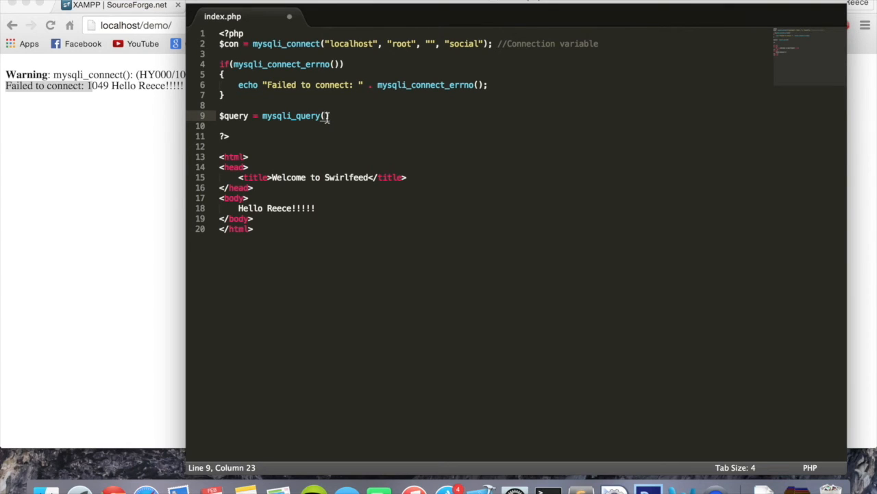
pyautogui.write('$con')
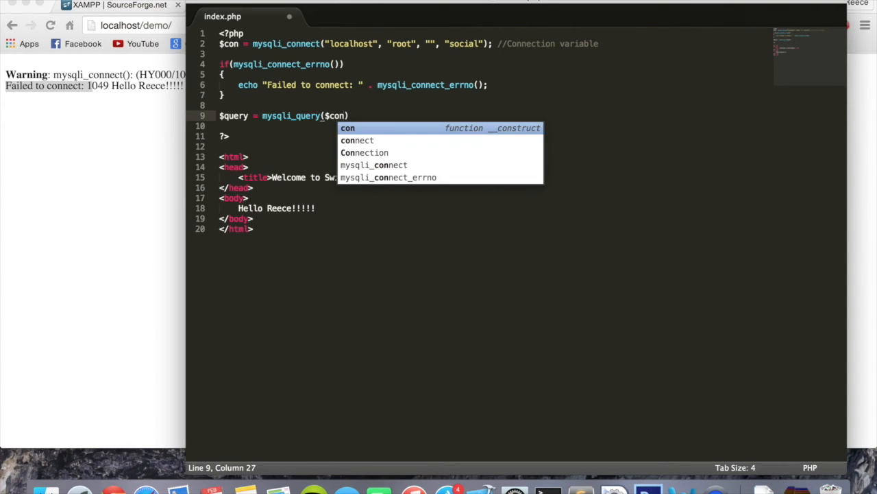
pyautogui.write(',')
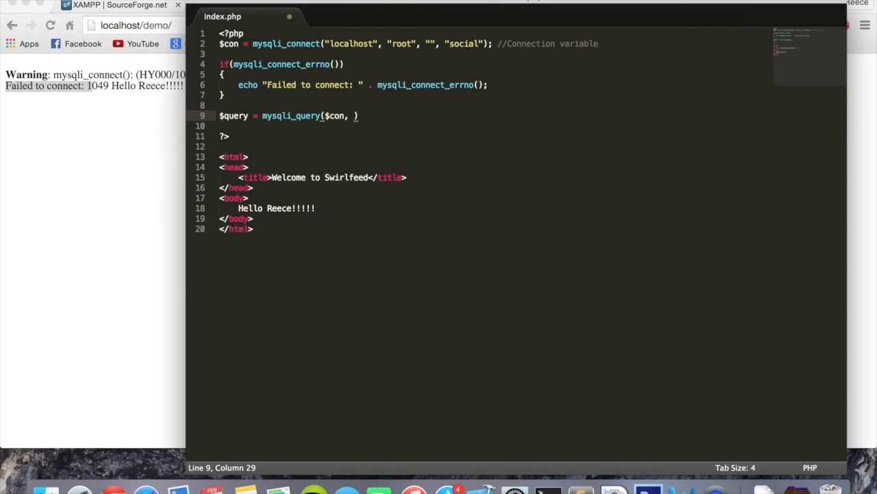
pyautogui.write('""')
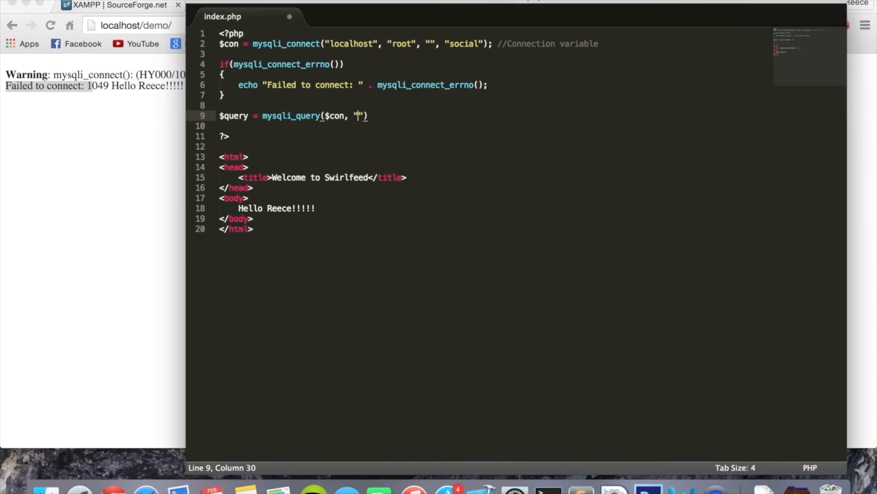
# Fill the query string with INSERT INTO test VALUES ('1', 'Reece').
pyautogui.write('INSERT IN')
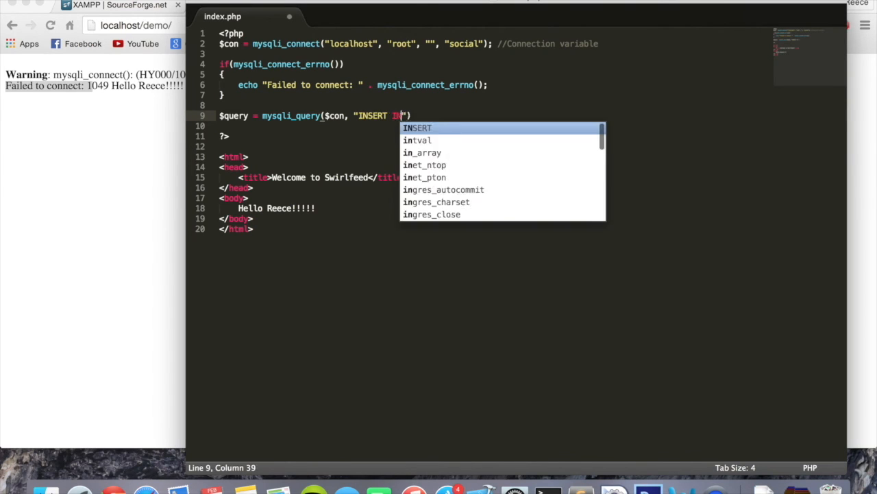
pyautogui.write('NTO test')
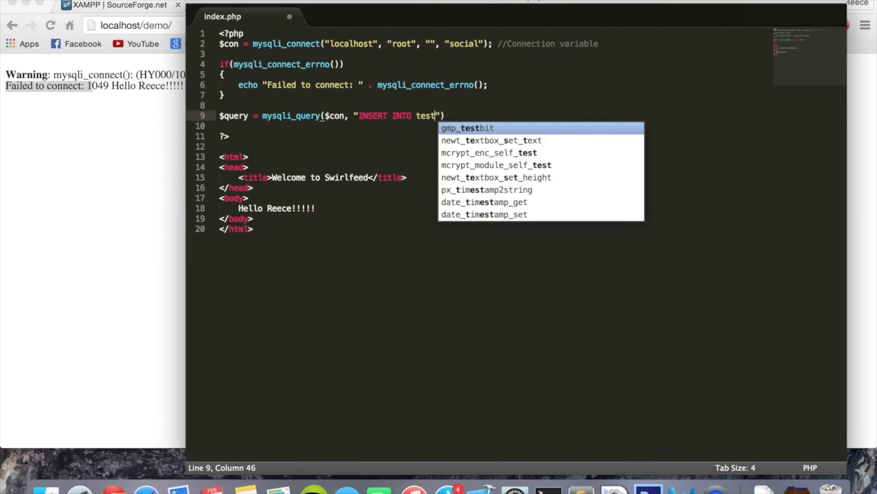
pyautogui.write('VALUES')
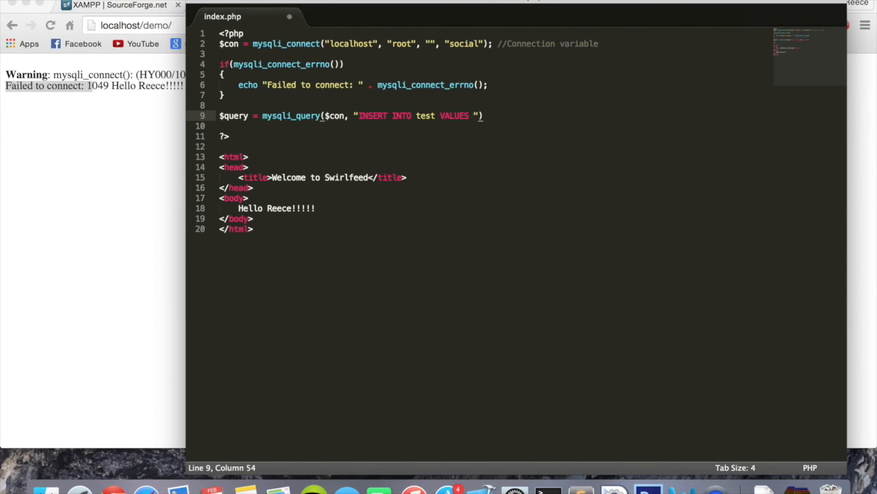
pyautogui.write('(')
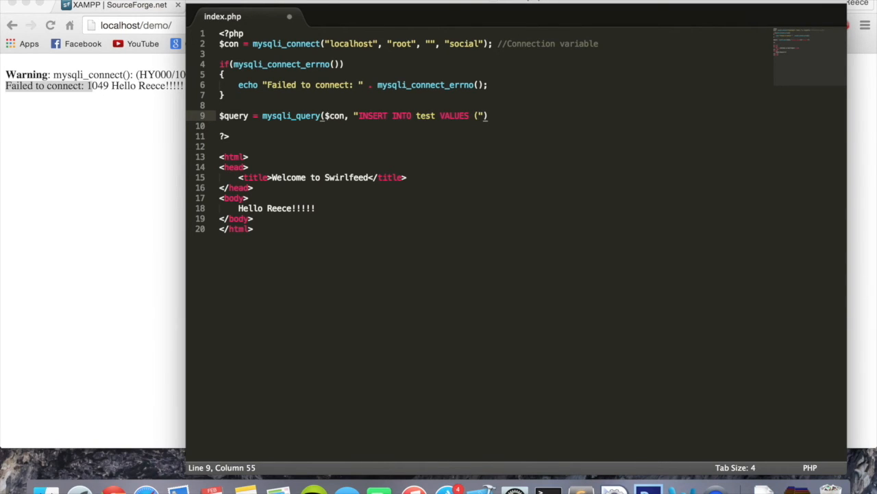
pyautogui.write("'")
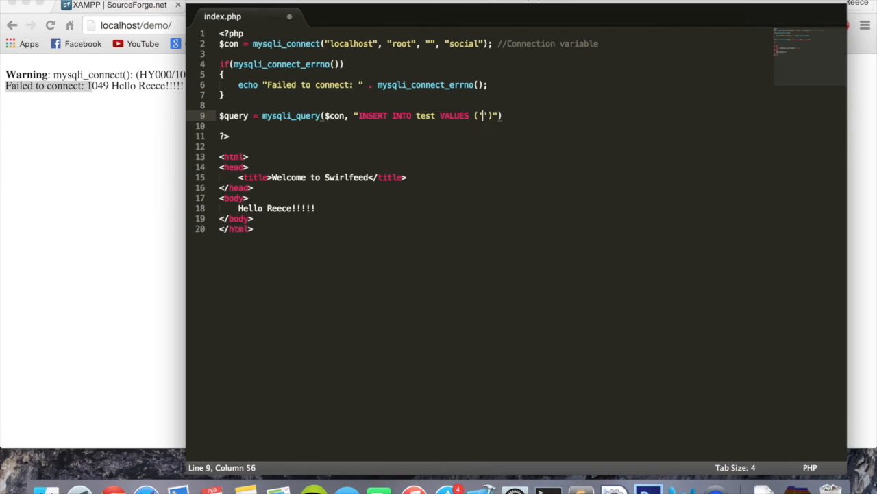
pyautogui.write('1')
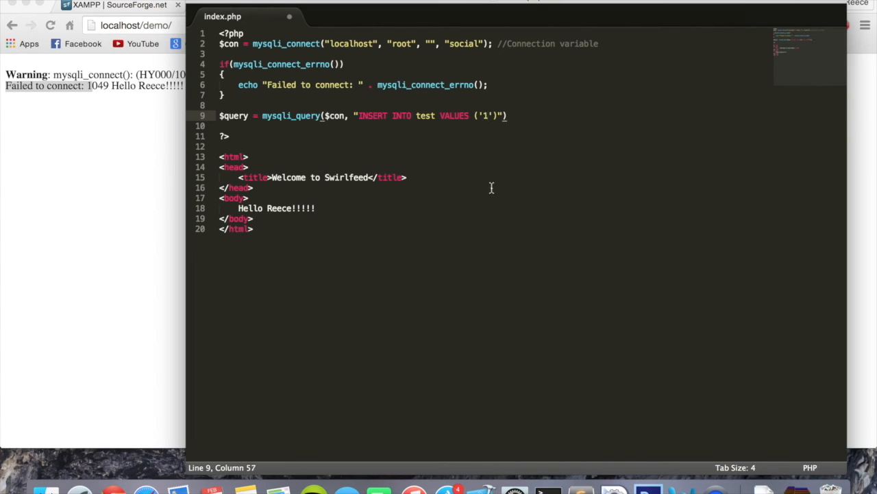
pyautogui.write(',')
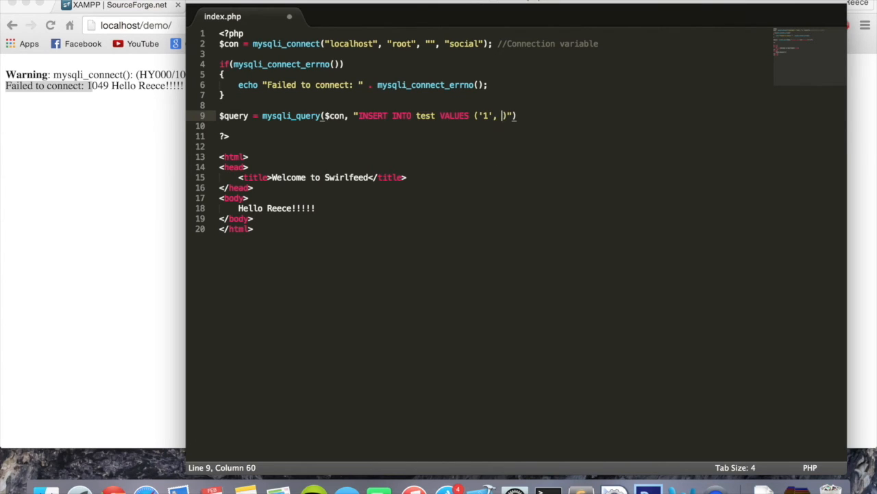
pyautogui.write("''")
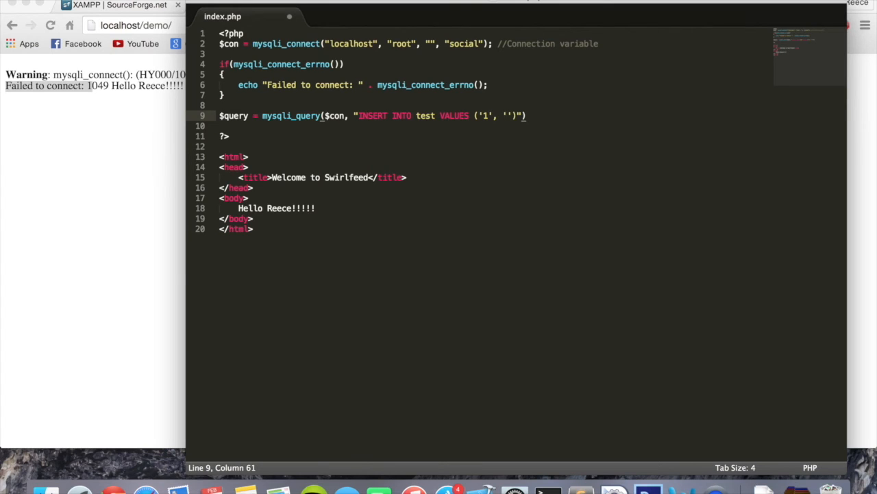
pyautogui.write('Reece')
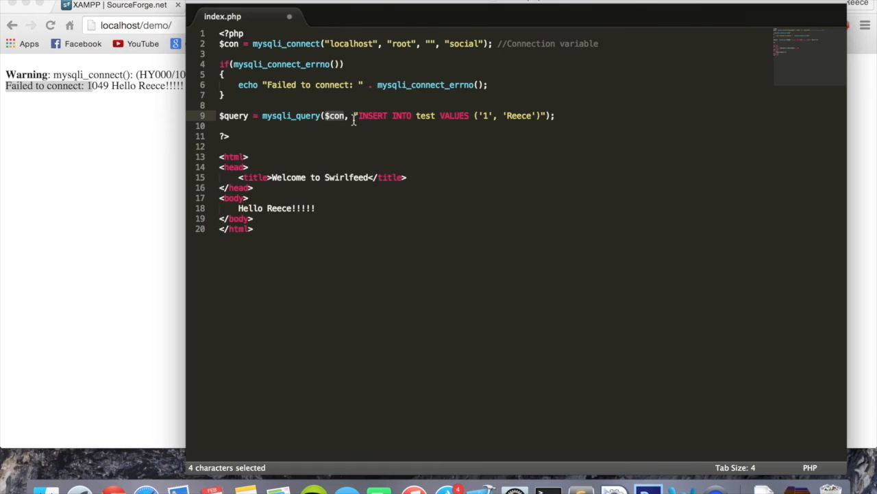
pyautogui.moveTo(456, 103)
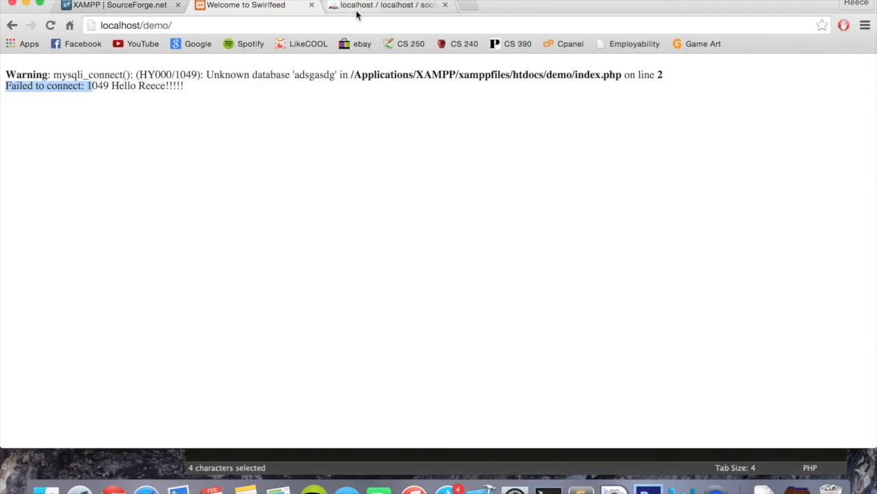
# View the empty test table and its id/name column structure in phpMyAdmin, then return to the Swirlfeed demo tab.
pyautogui.click(388, 5)
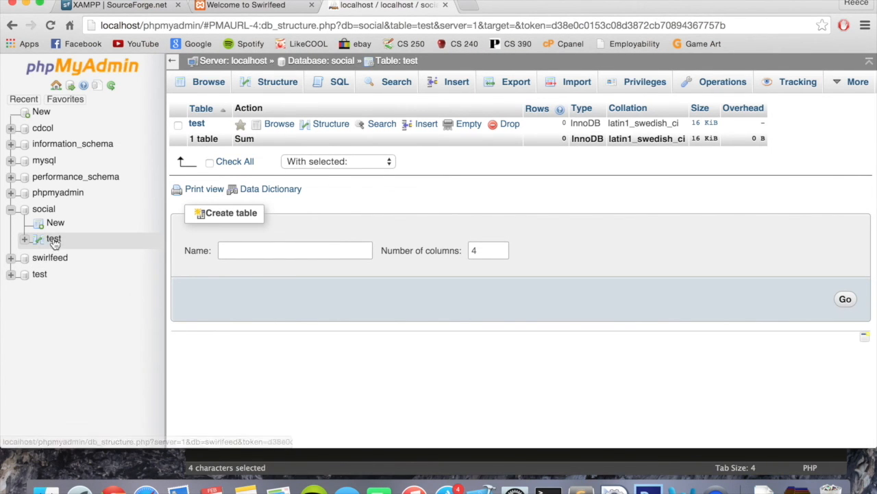
pyautogui.click(209, 82)
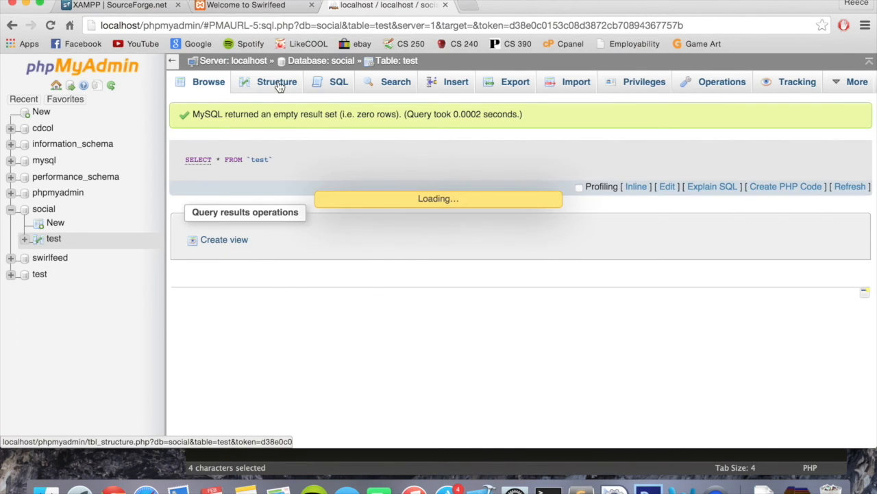
pyautogui.click(276, 81)
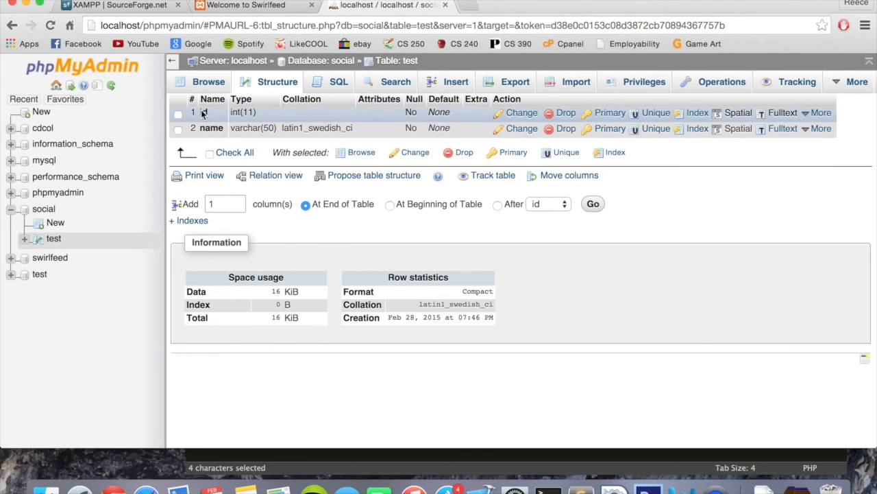
pyautogui.moveTo(237, 113)
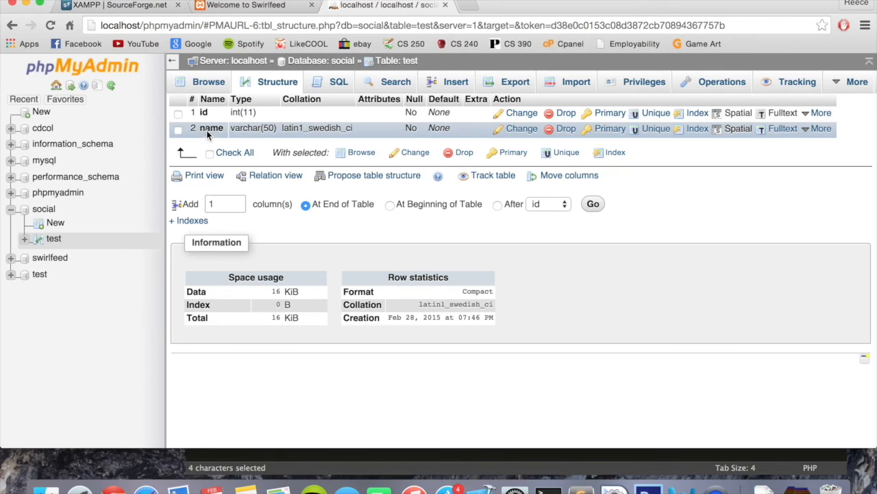
pyautogui.moveTo(231, 128)
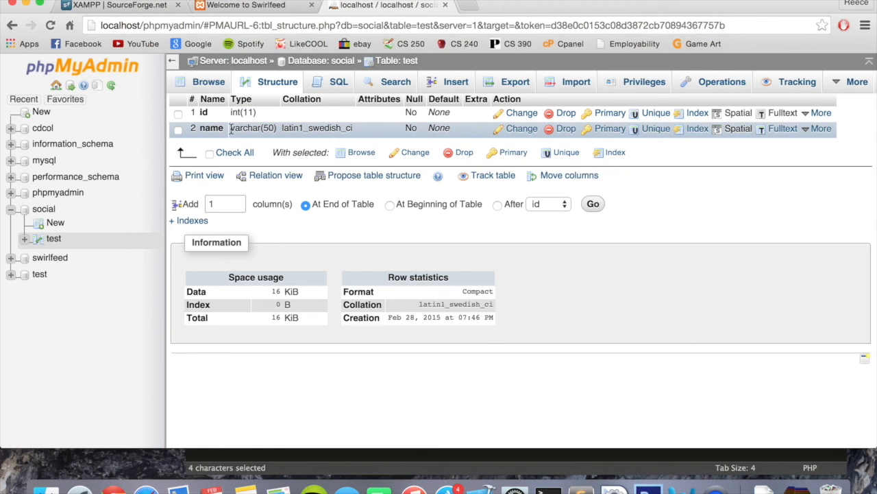
pyautogui.moveTo(670, 460)
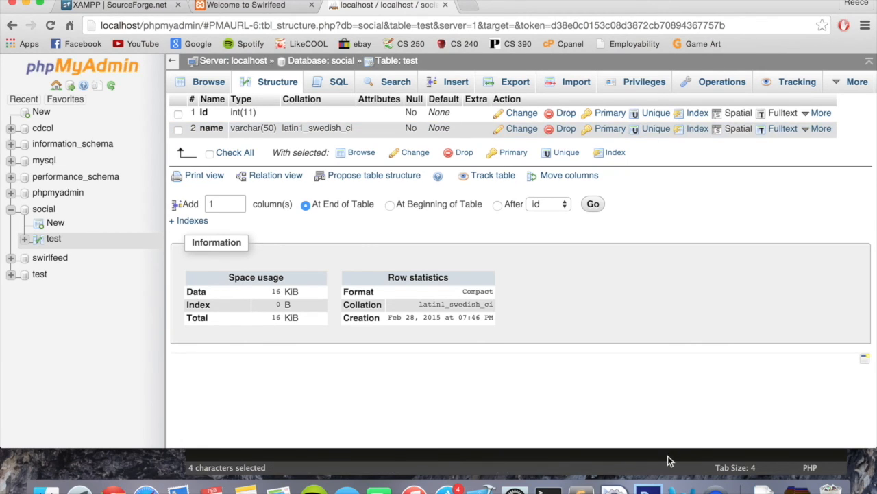
pyautogui.click(247, 5)
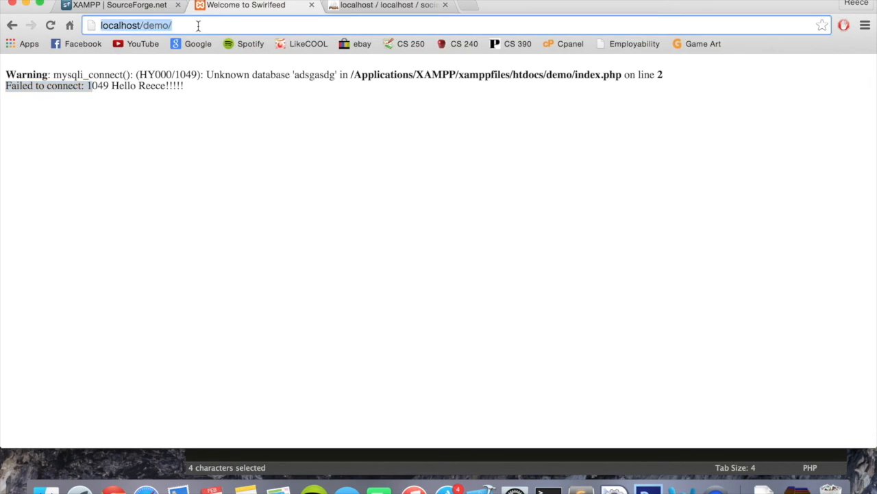
# Reload localhost/demo, then browse phpMyAdmin's test table showing row id 1, name Reece.
pyautogui.click(388, 5)
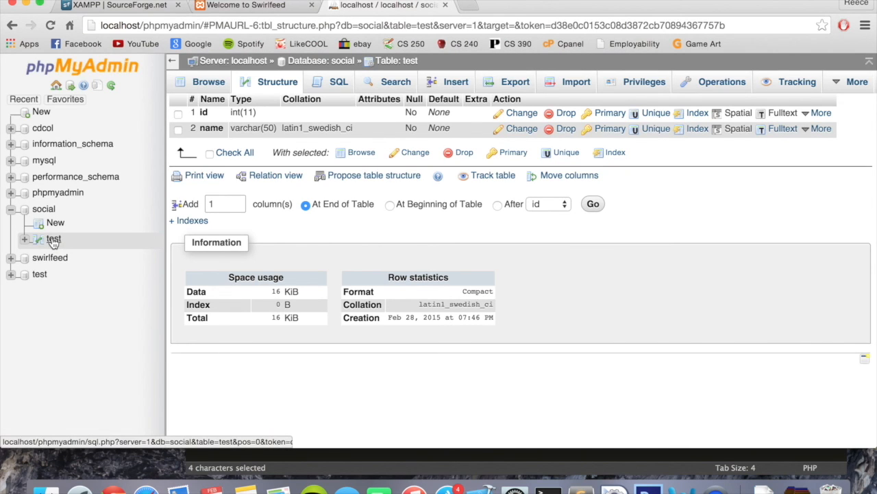
pyautogui.click(208, 82)
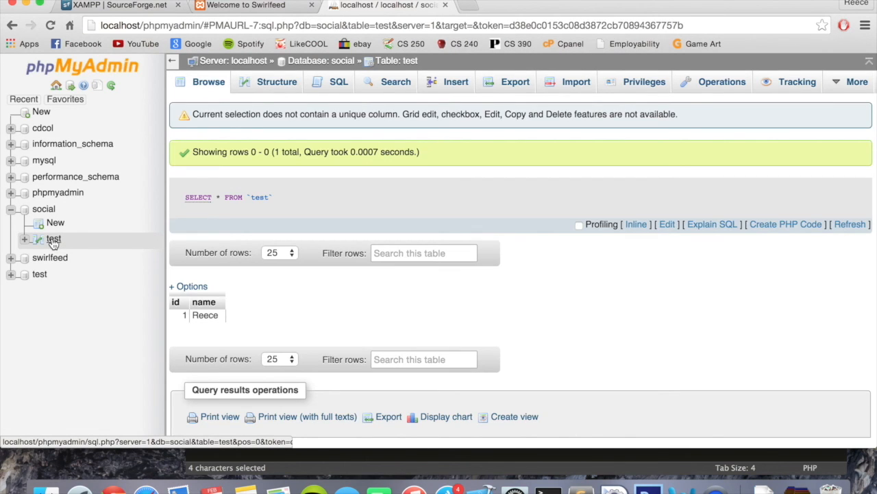
pyautogui.moveTo(198, 315)
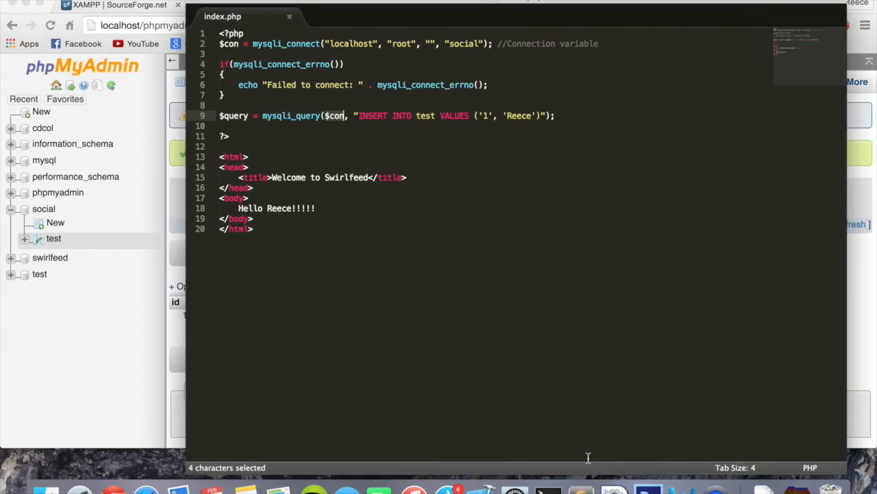
pyautogui.moveTo(487, 116)
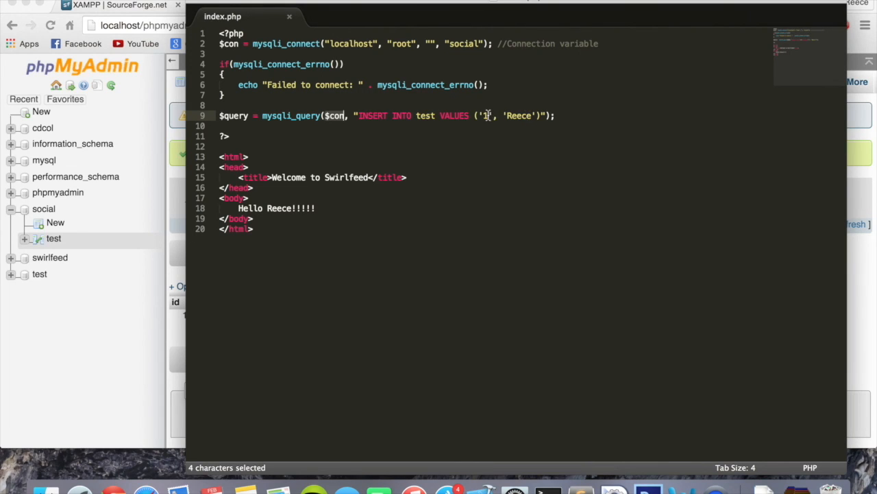
# Change the query to VALUES ('2', 'Optimus Prime'), save index.php and return to phpMyAdmin.
pyautogui.write('2')
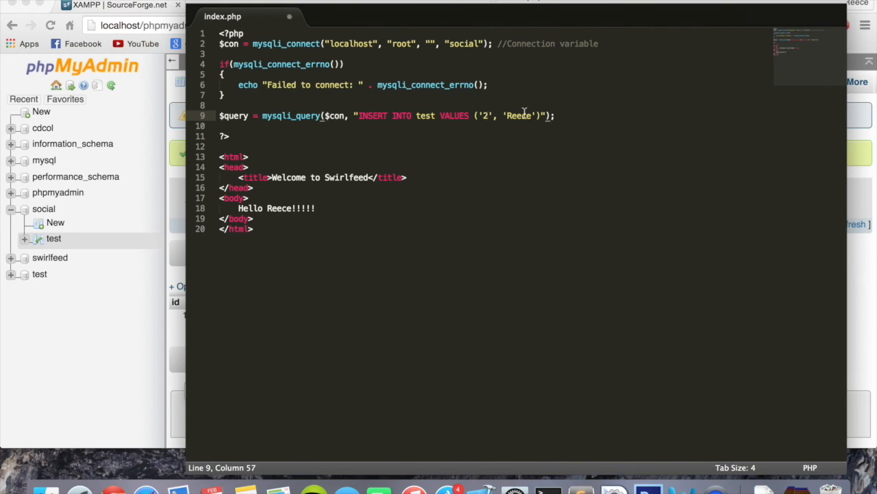
pyautogui.write('d')
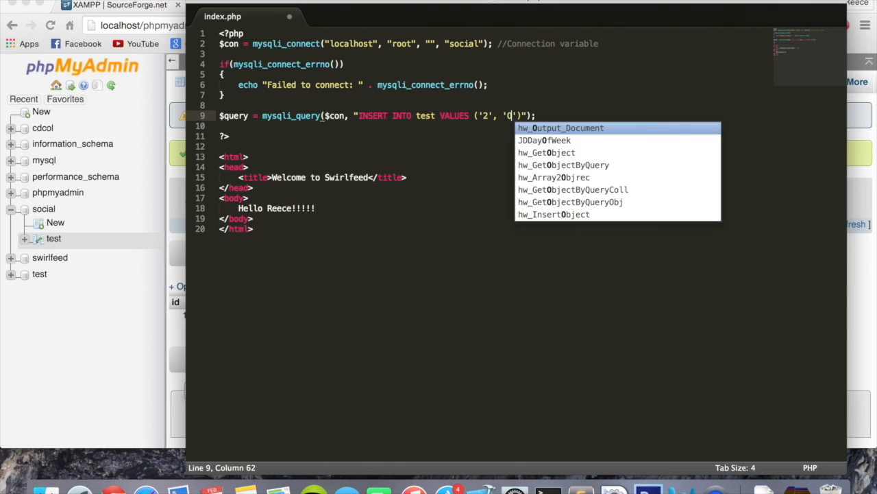
pyautogui.write('Optimus P')
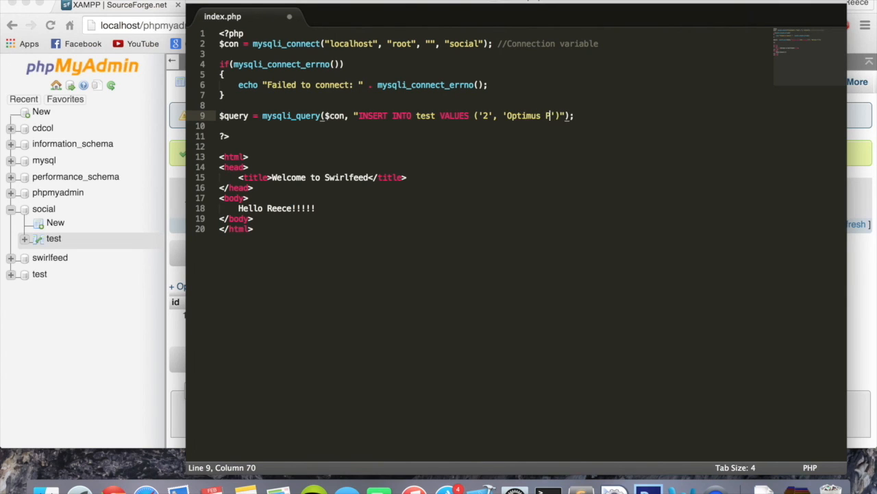
pyautogui.write("rime'")
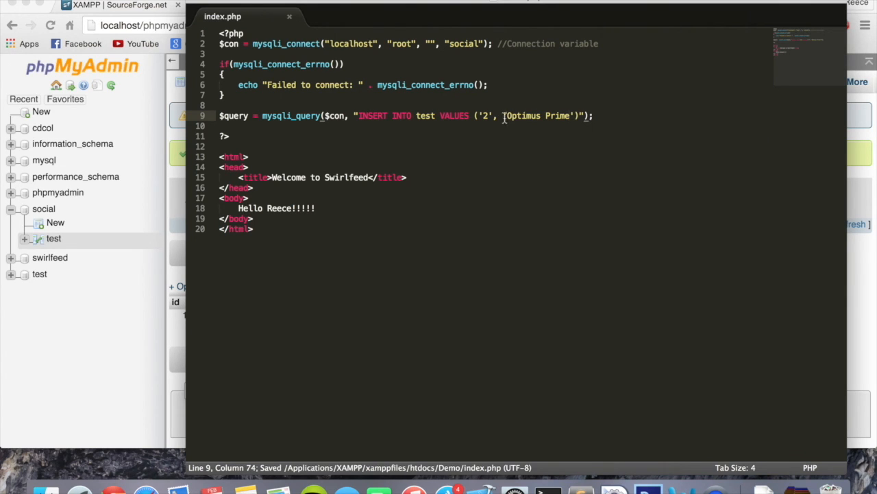
pyautogui.click(384, 5)
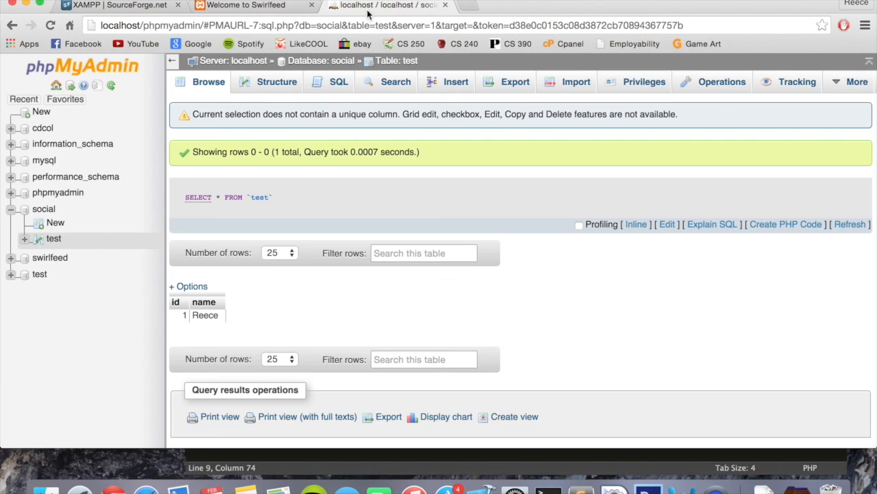